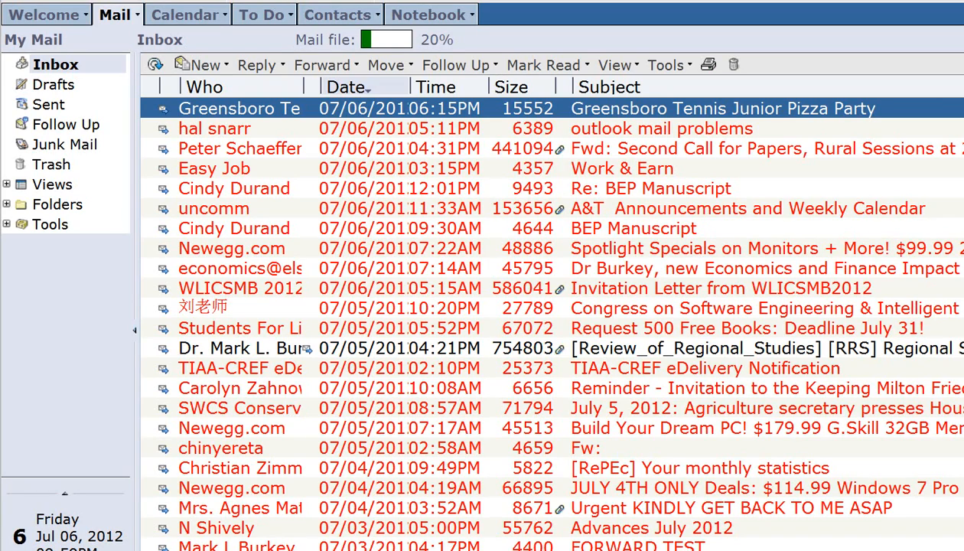
pyautogui.moveTo(895, 236)
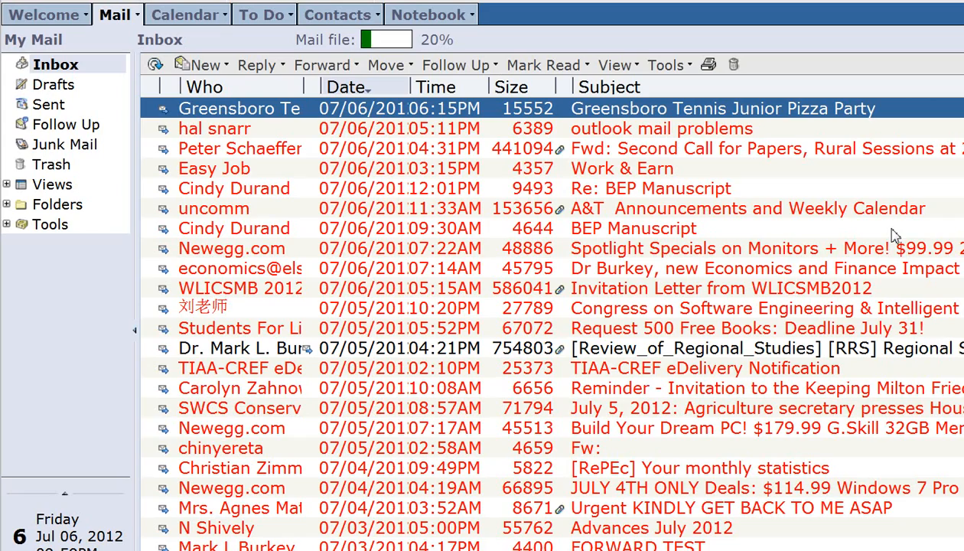
pyautogui.moveTo(674, 159)
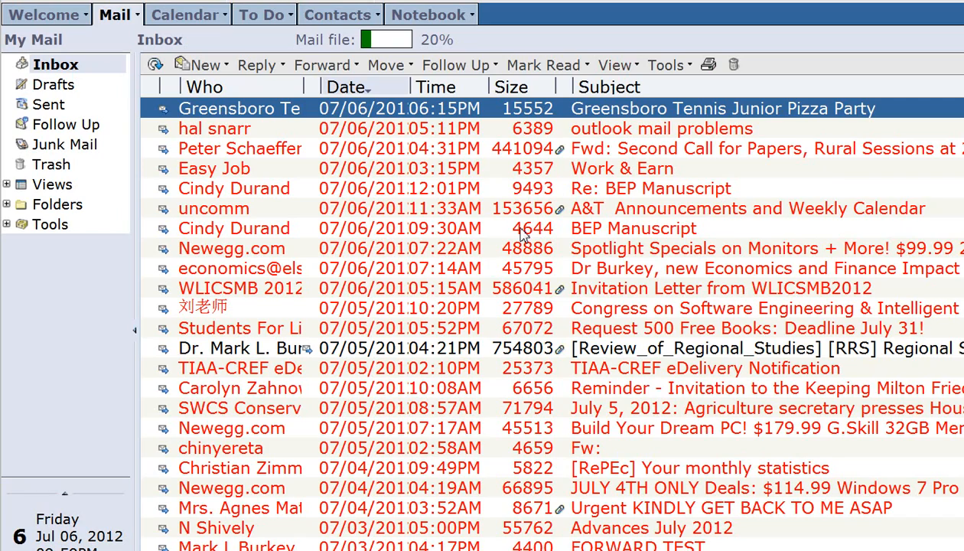
pyautogui.moveTo(951, 176)
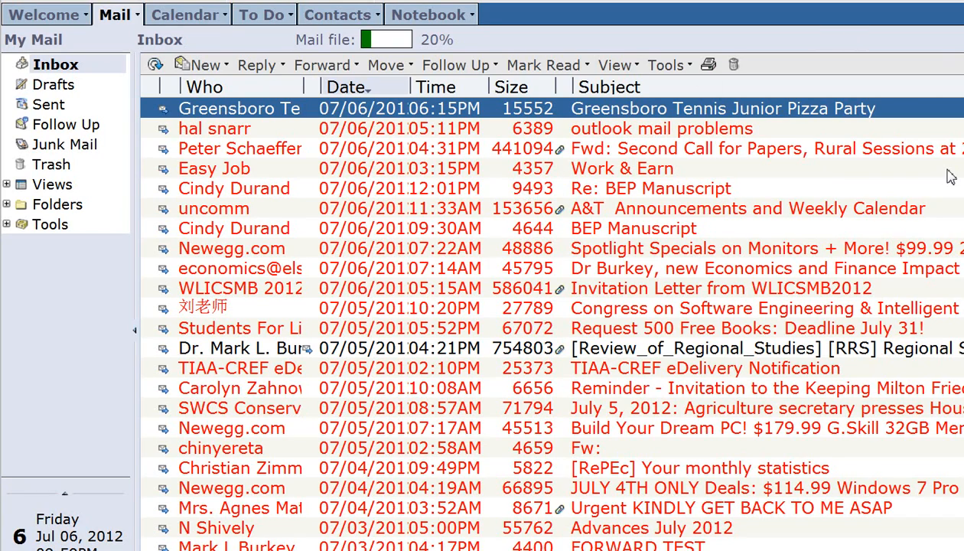
pyautogui.moveTo(932, 161)
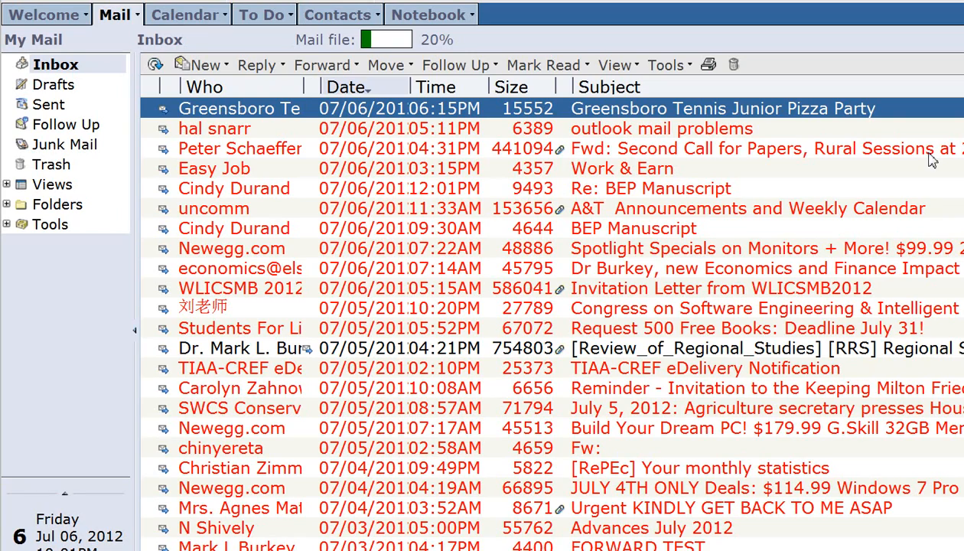
pyautogui.moveTo(269, 179)
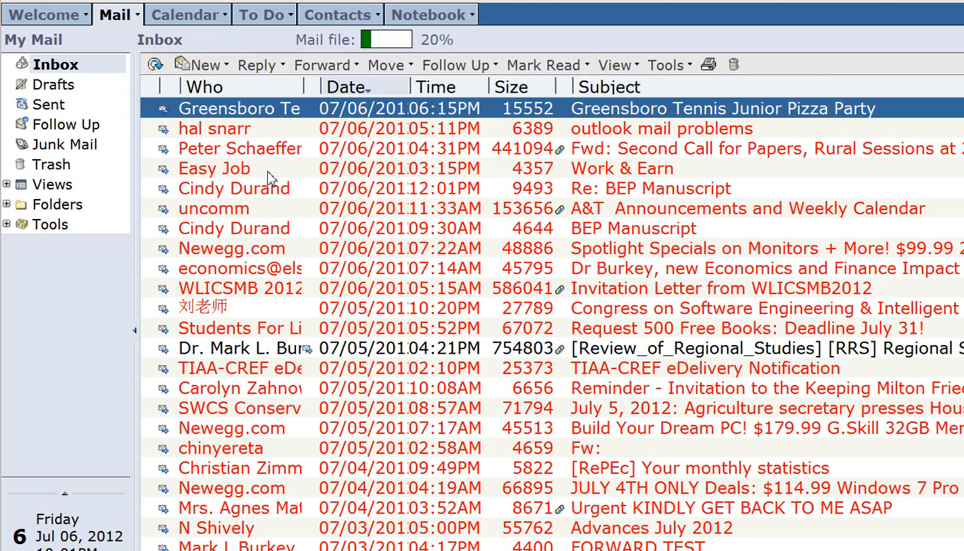
pyautogui.moveTo(306, 388)
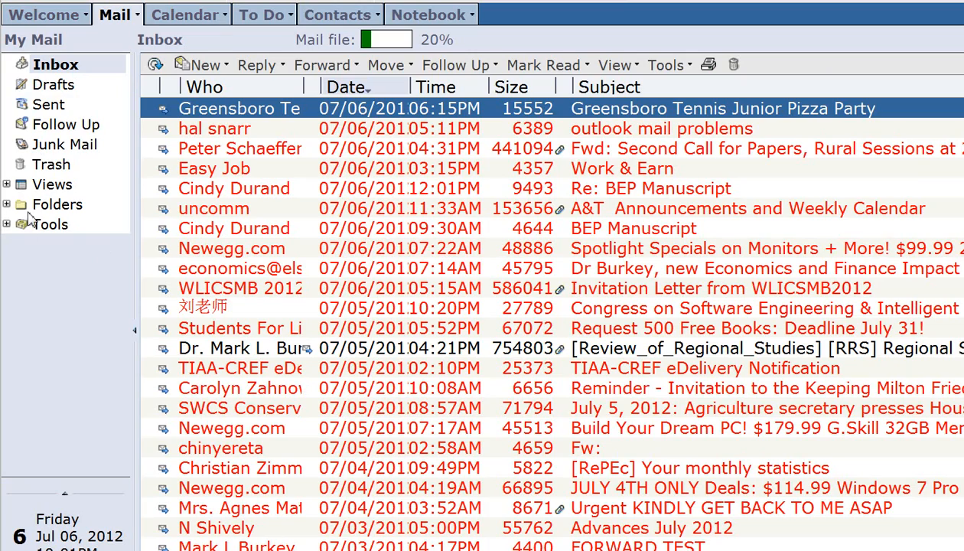
pyautogui.moveTo(89, 239)
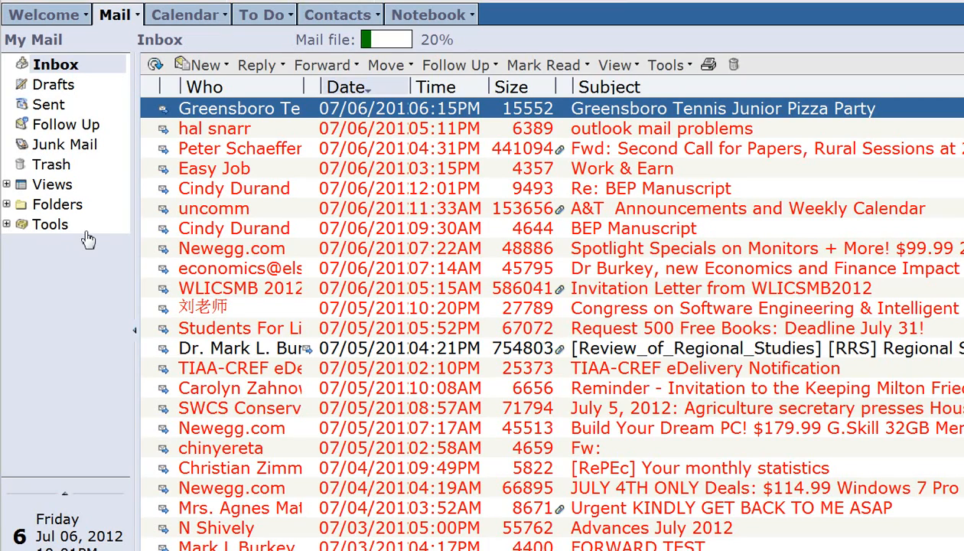
# Expand Tools in My Mail and show the Rules list with its existing Junk Mail rule
pyautogui.click(50, 224)
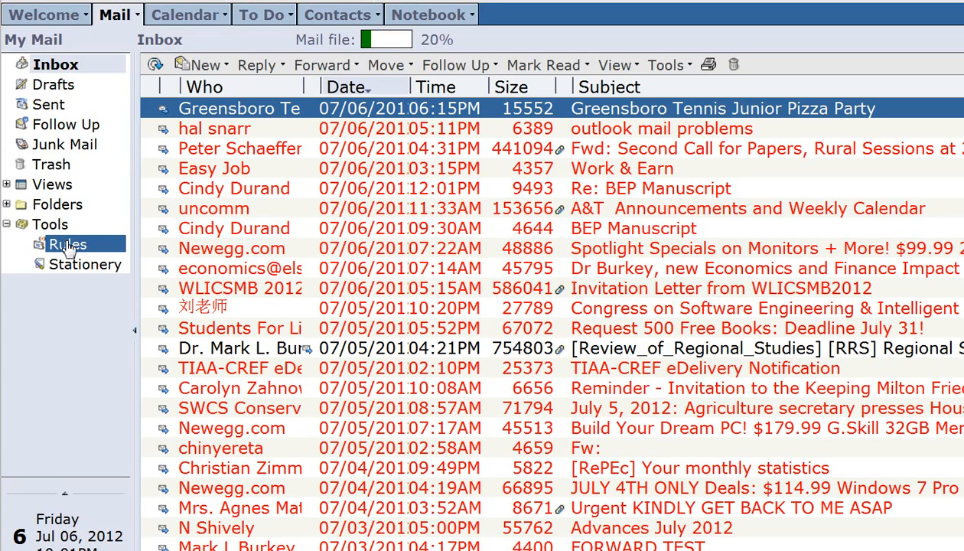
pyautogui.click(68, 244)
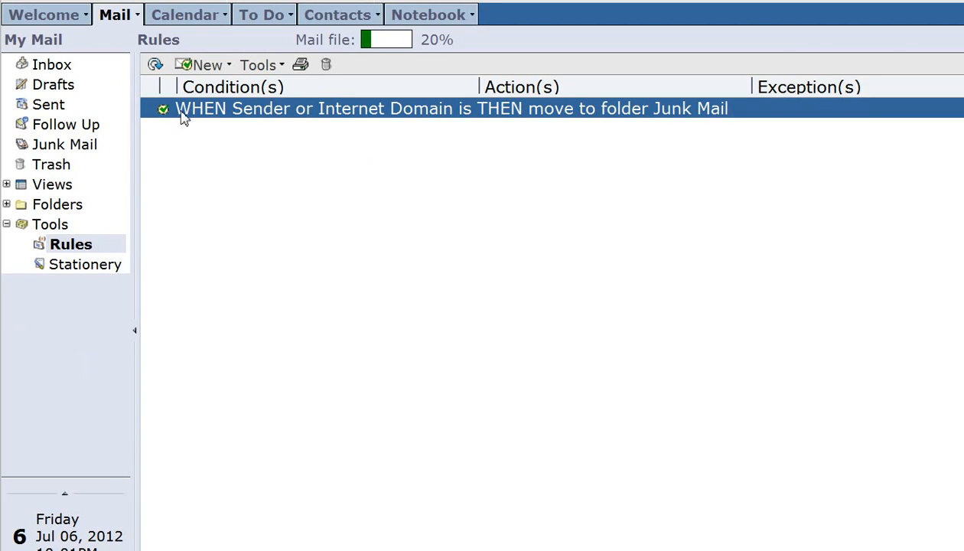
pyautogui.moveTo(270, 120)
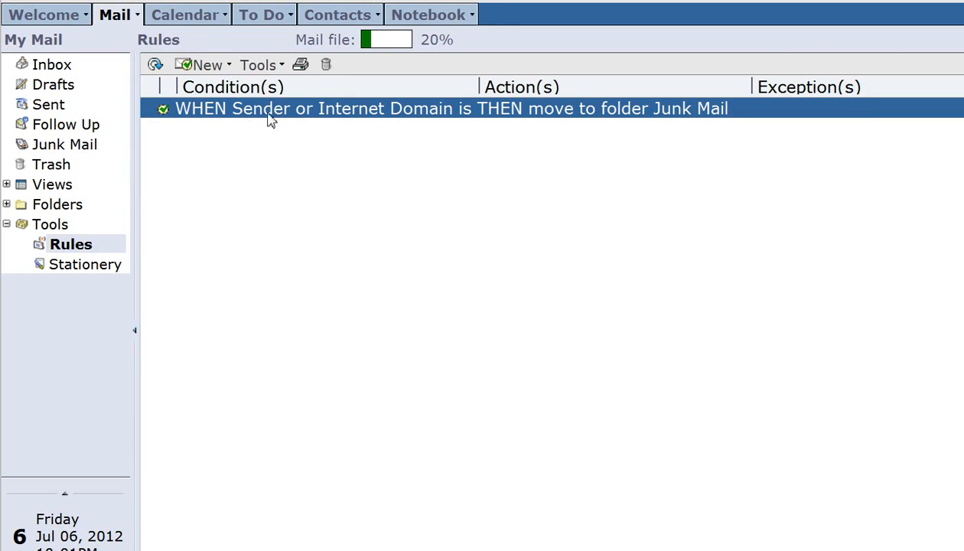
pyautogui.moveTo(340, 115)
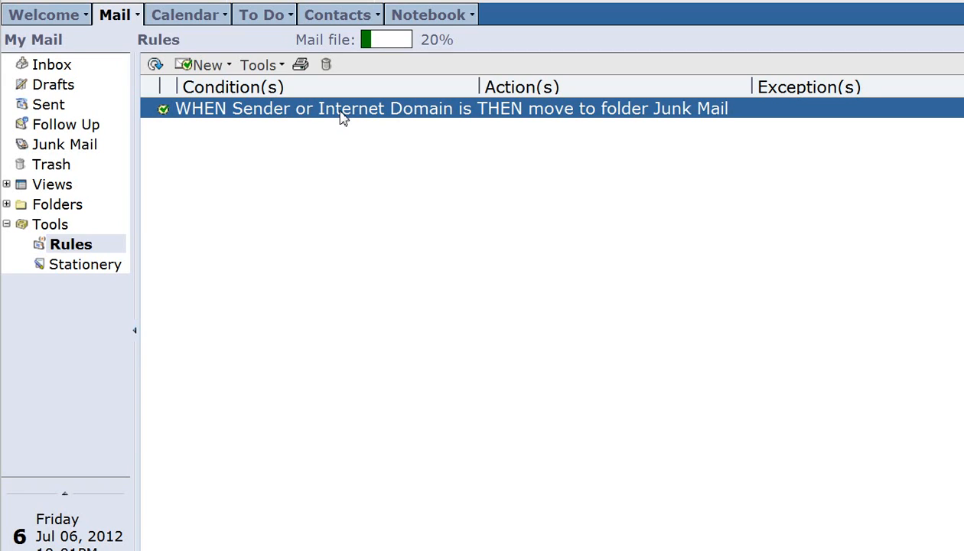
pyautogui.moveTo(264, 120)
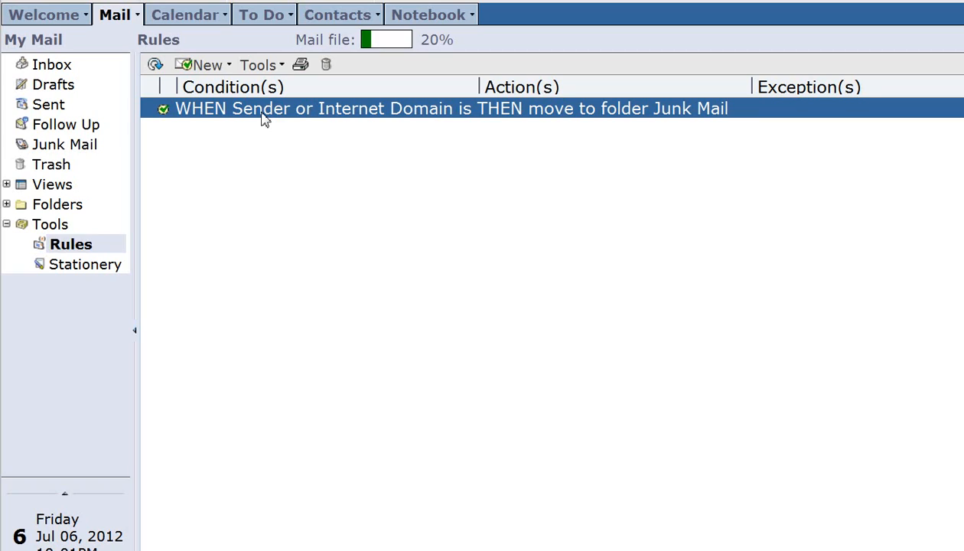
pyautogui.moveTo(503, 114)
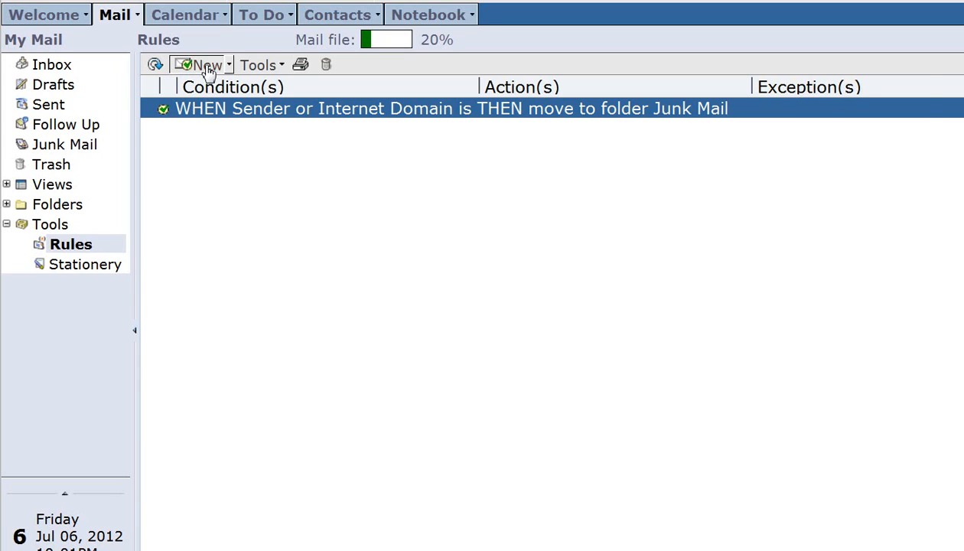
# Create an enabled rule named 'forward all' and add an All documents condition
pyautogui.click(204, 65)
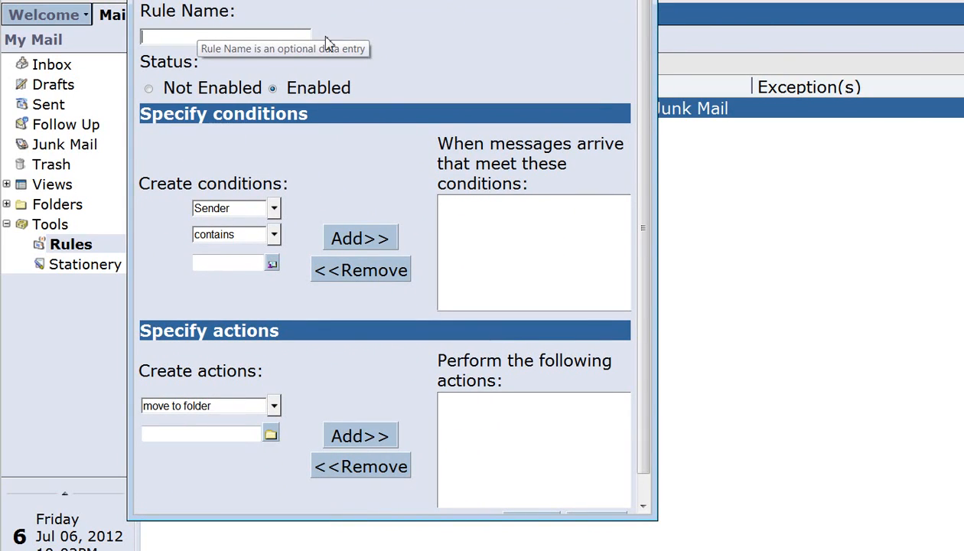
pyautogui.write('forward all')
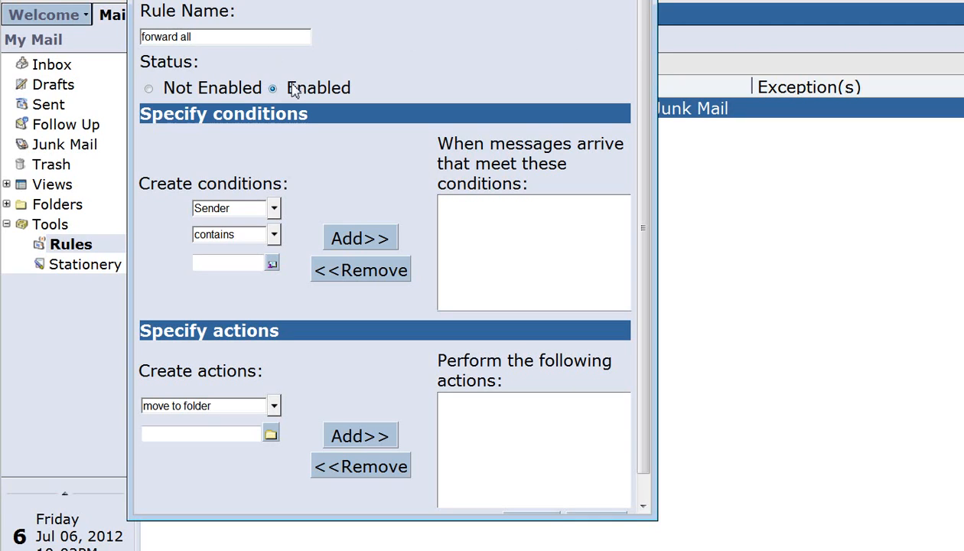
pyautogui.click(272, 88)
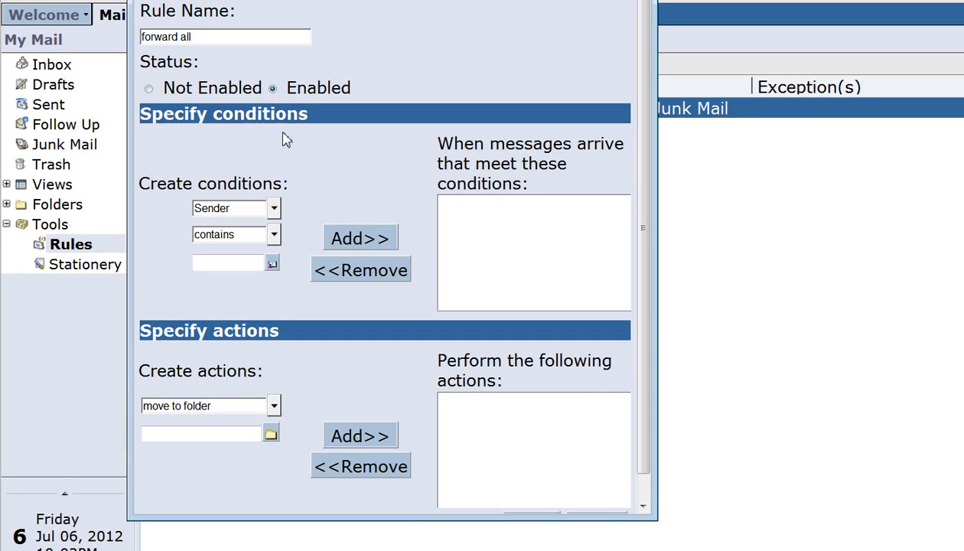
pyautogui.moveTo(142, 145)
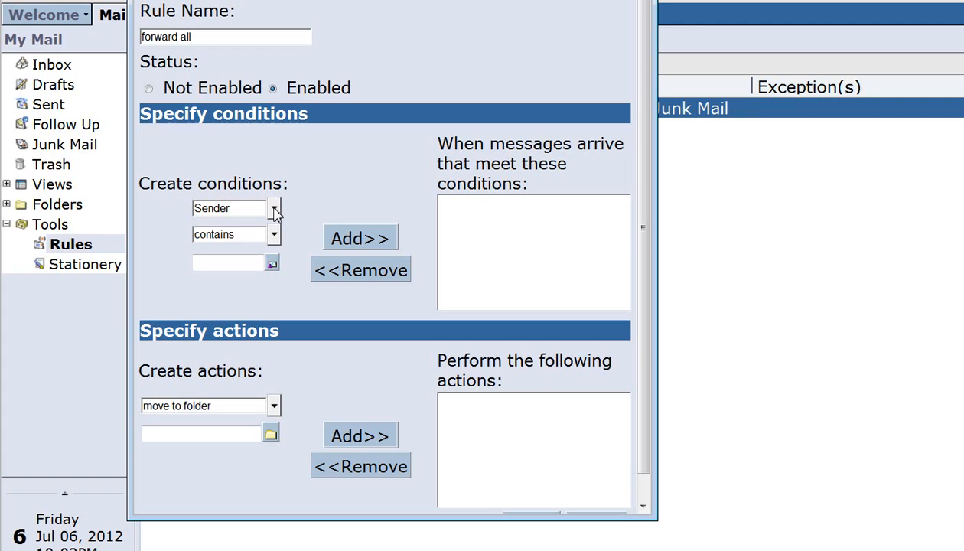
pyautogui.click(274, 208)
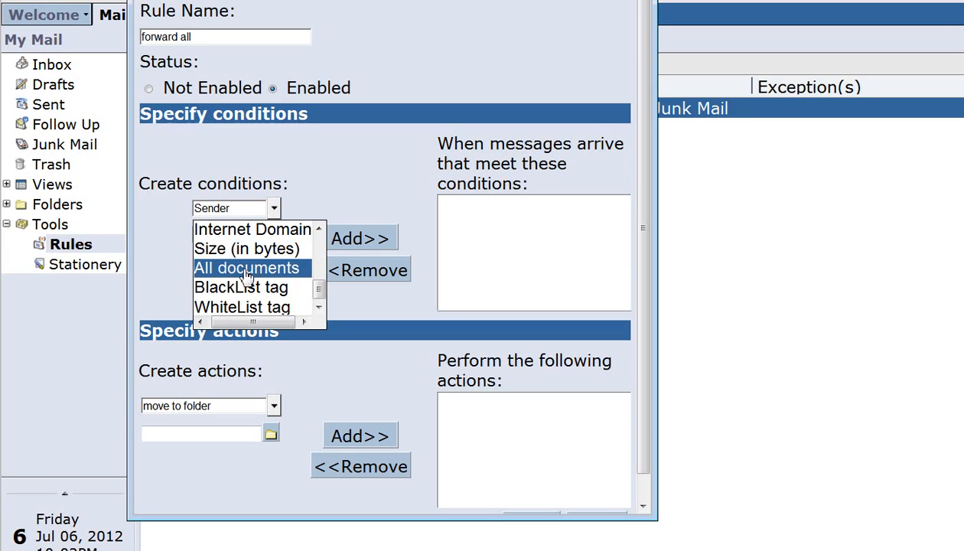
pyautogui.click(247, 267)
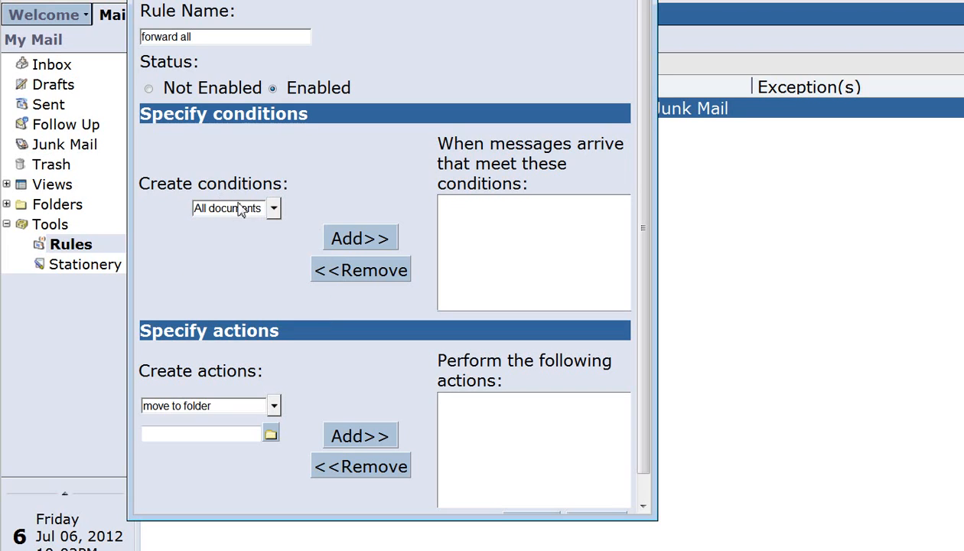
pyautogui.moveTo(348, 228)
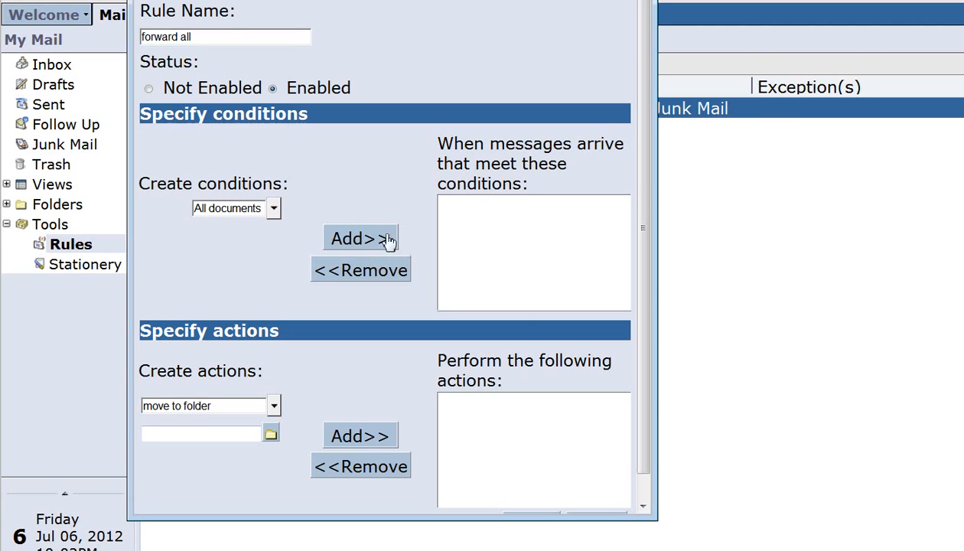
pyautogui.click(359, 238)
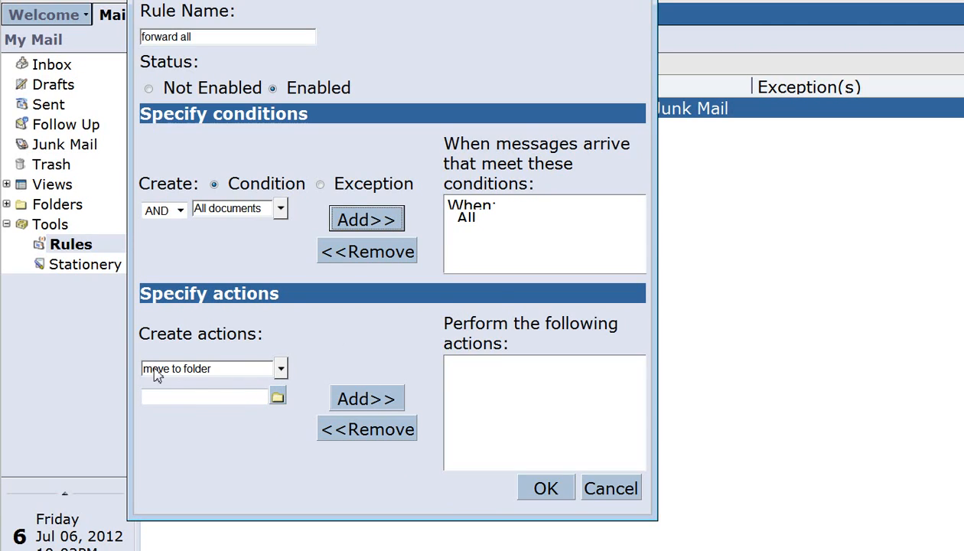
pyautogui.moveTo(152, 382)
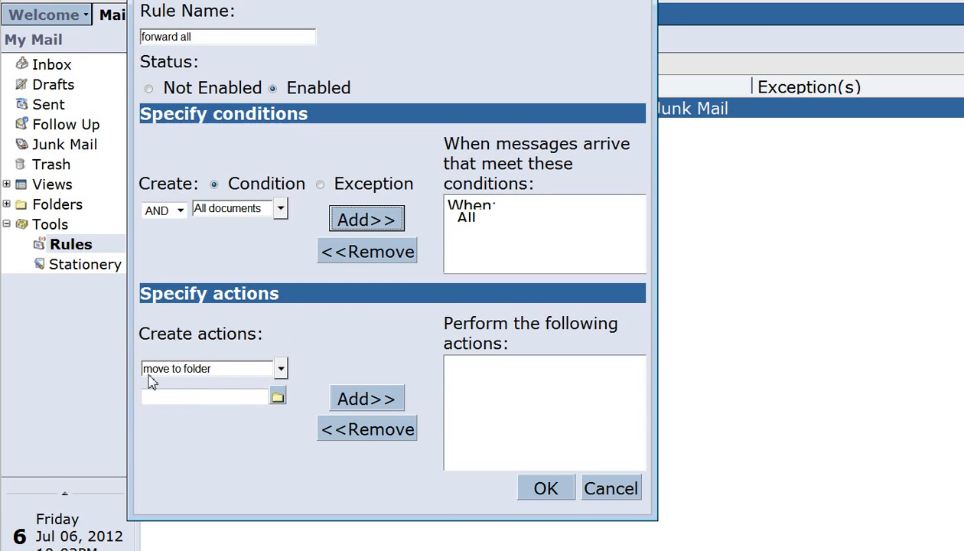
pyautogui.click(280, 368)
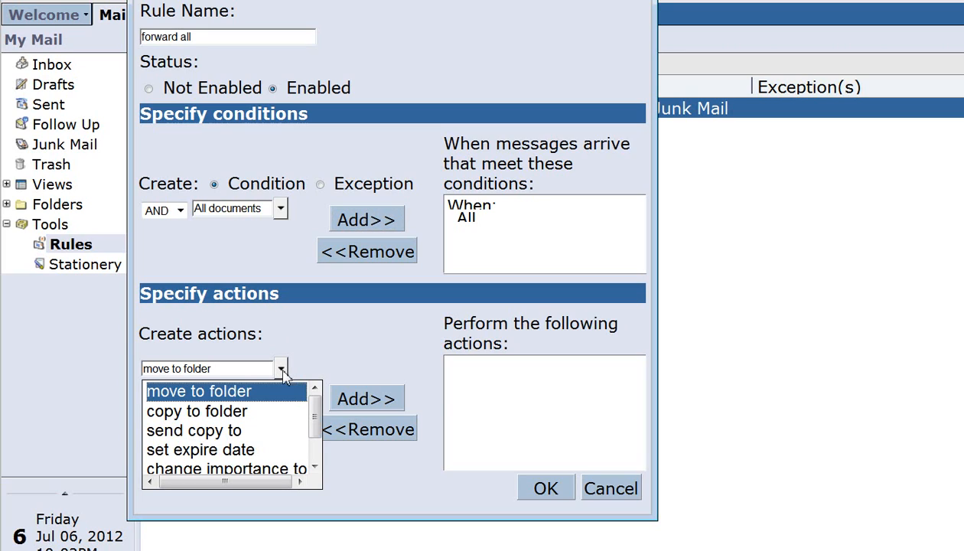
pyautogui.scroll(-3)
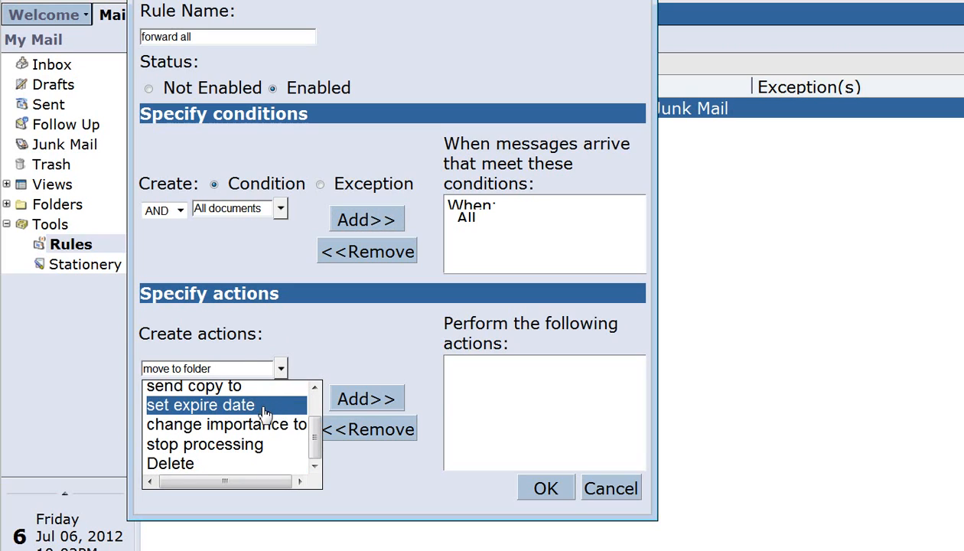
pyautogui.click(193, 386)
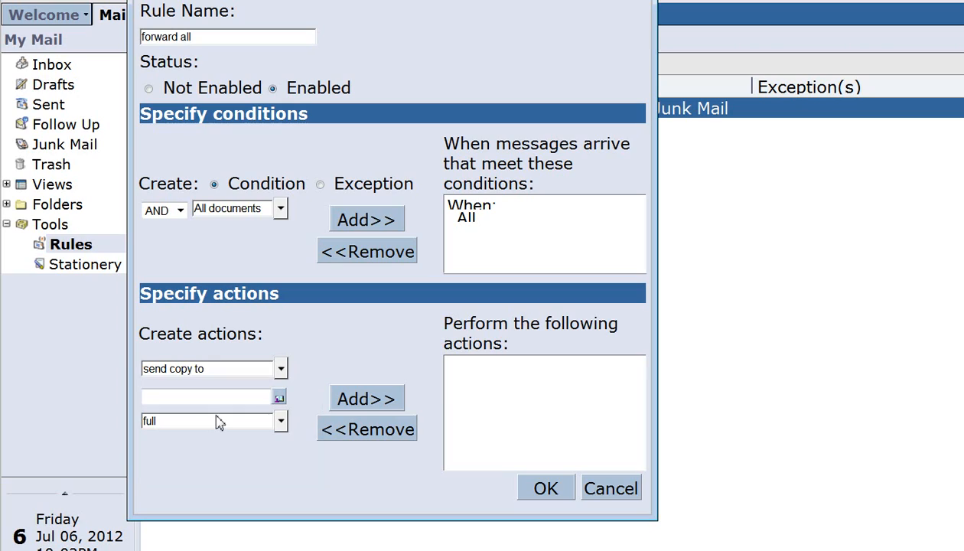
pyautogui.moveTo(219, 423)
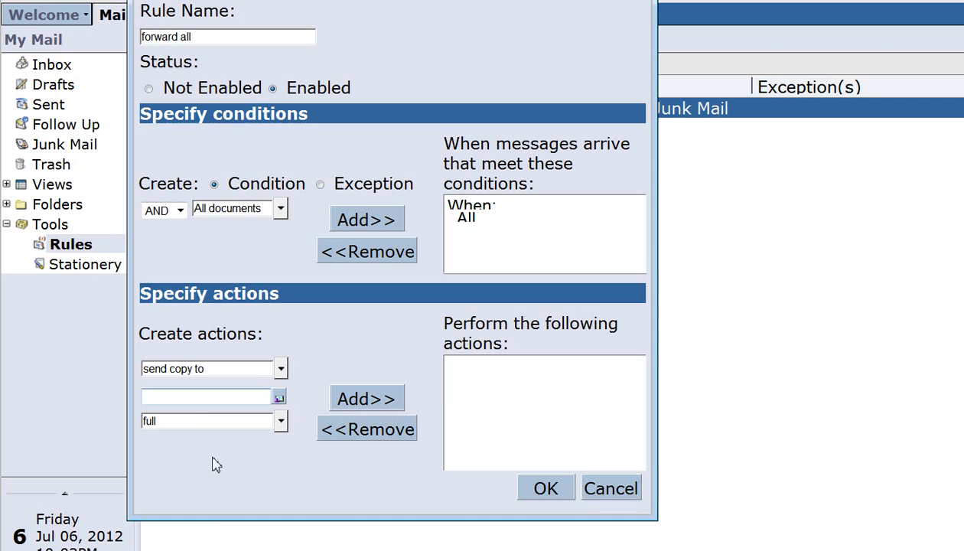
pyautogui.click(207, 396)
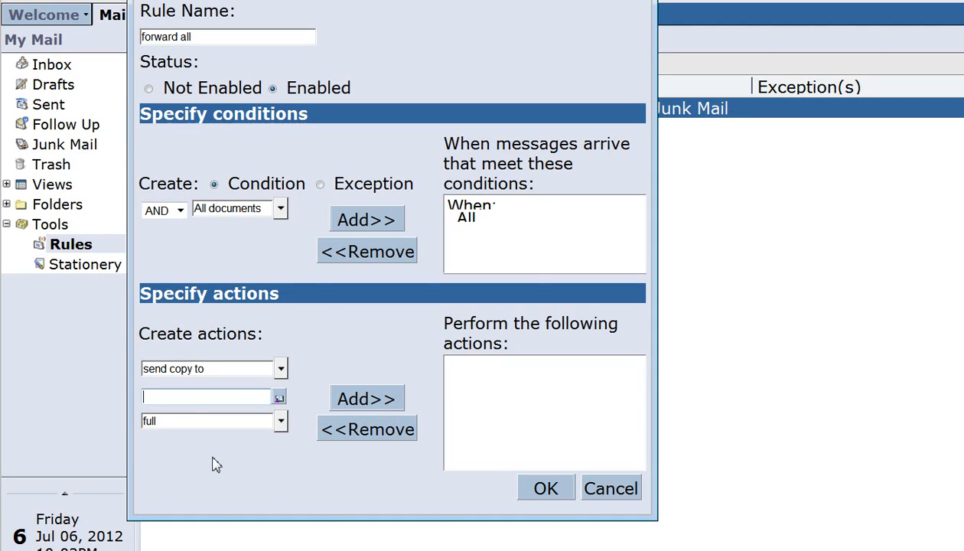
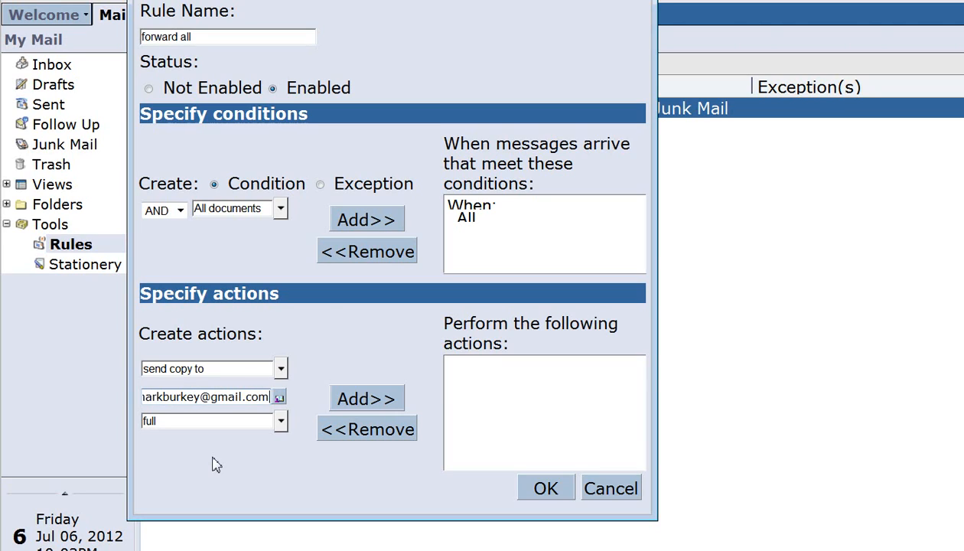
pyautogui.moveTo(298, 450)
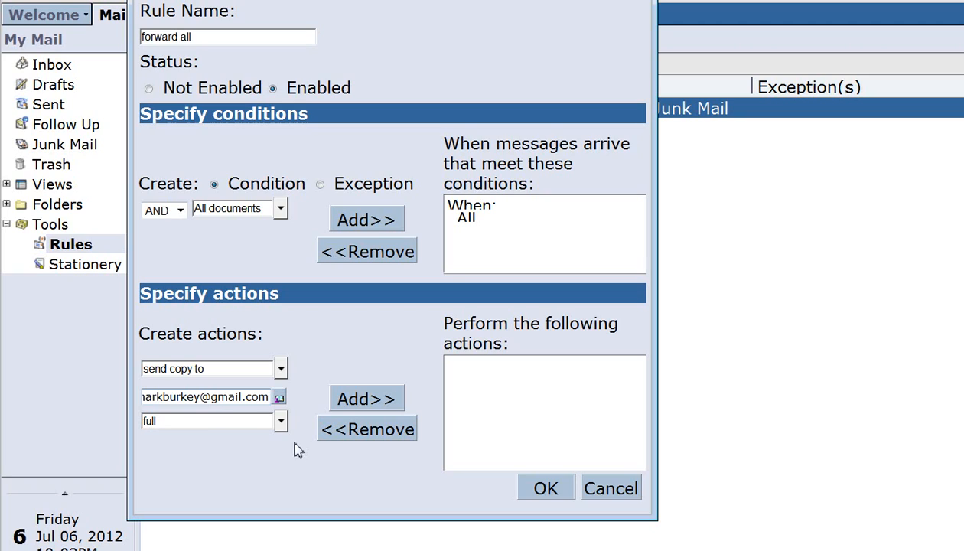
pyautogui.moveTo(462, 450)
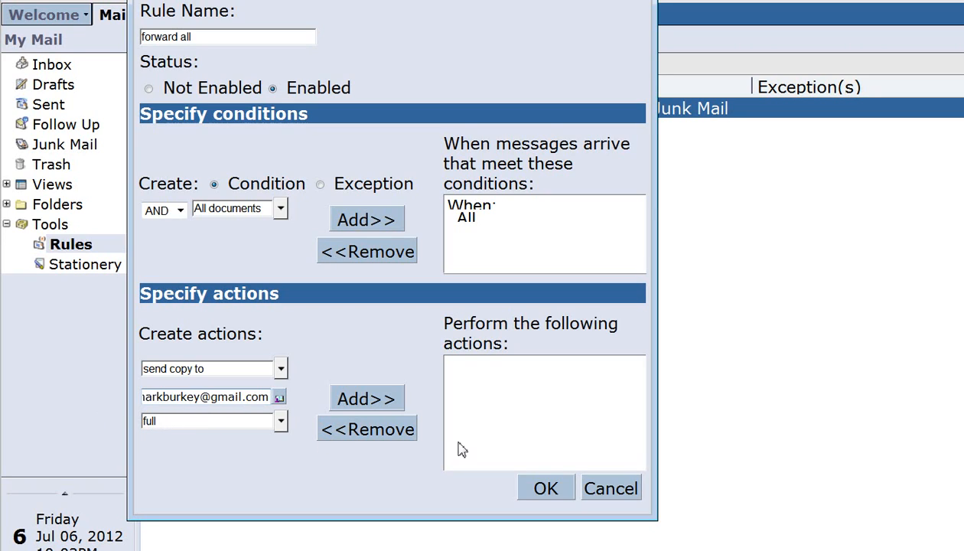
pyautogui.moveTo(366, 398)
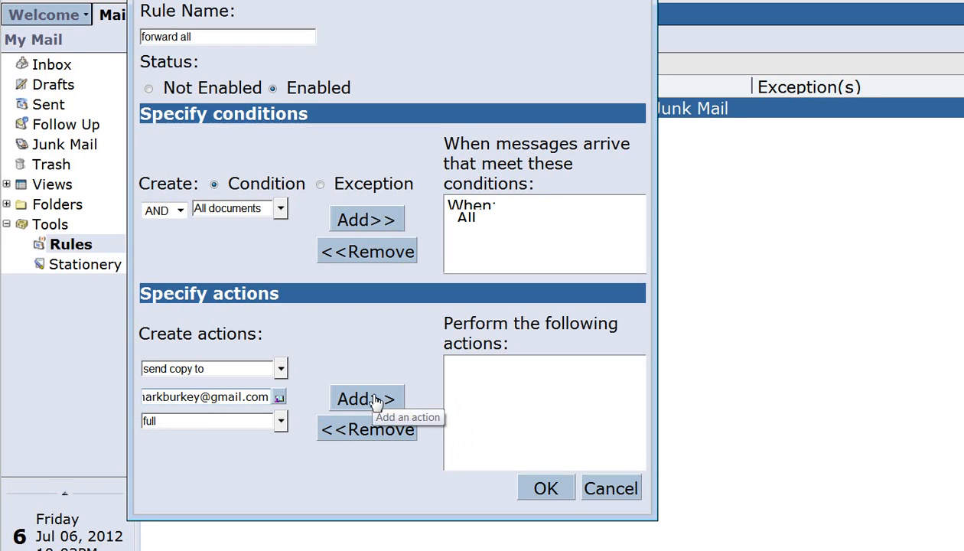
pyautogui.click(366, 398)
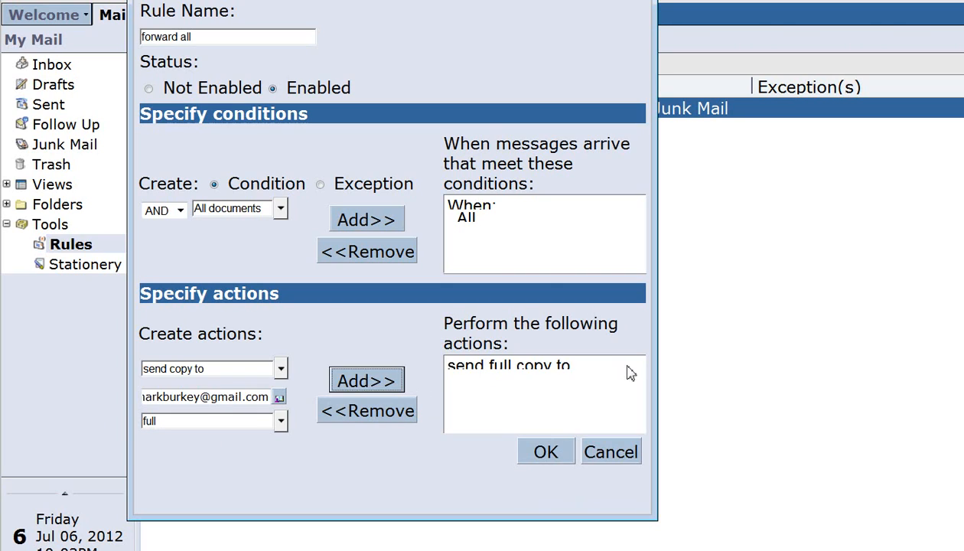
# Save the 'forward all' rule so it is listed in Rules
pyautogui.click(545, 452)
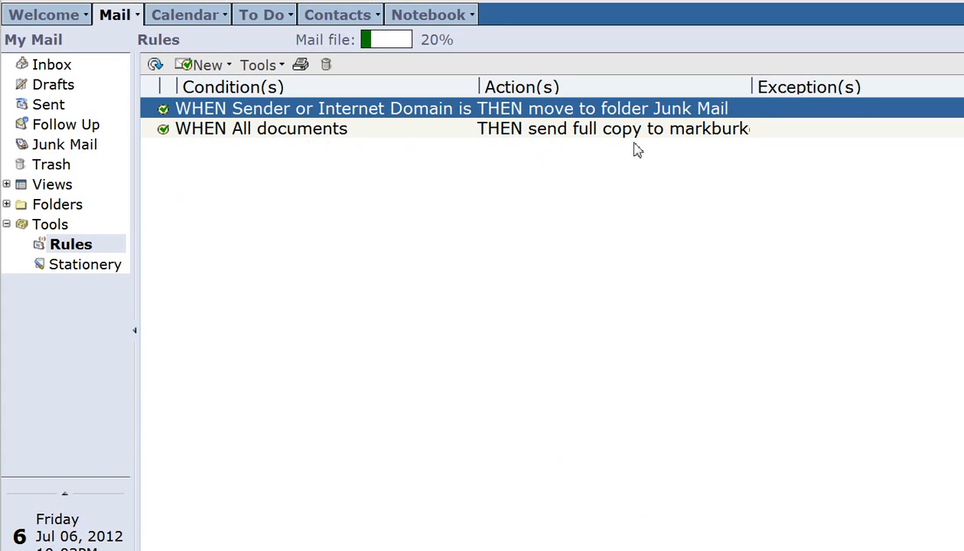
pyautogui.moveTo(524, 222)
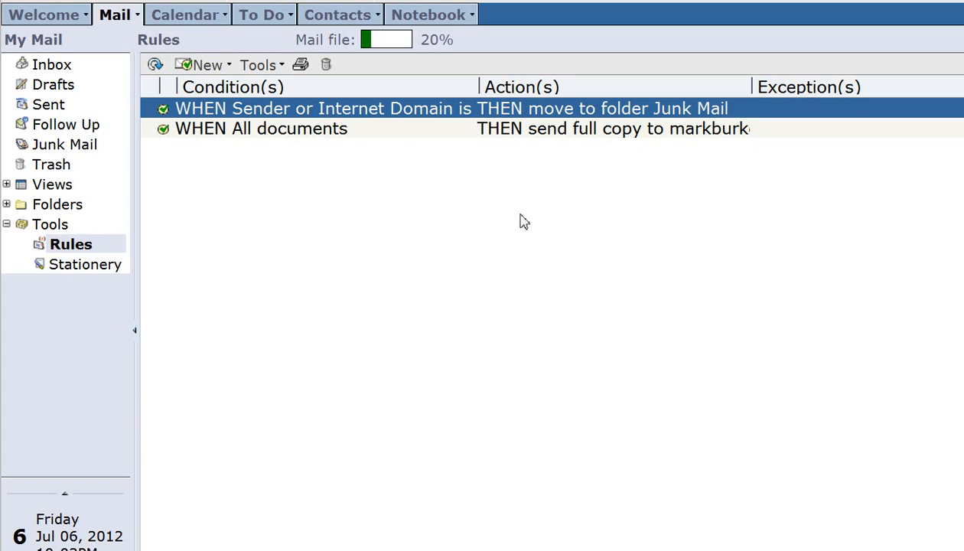
pyautogui.moveTo(533, 208)
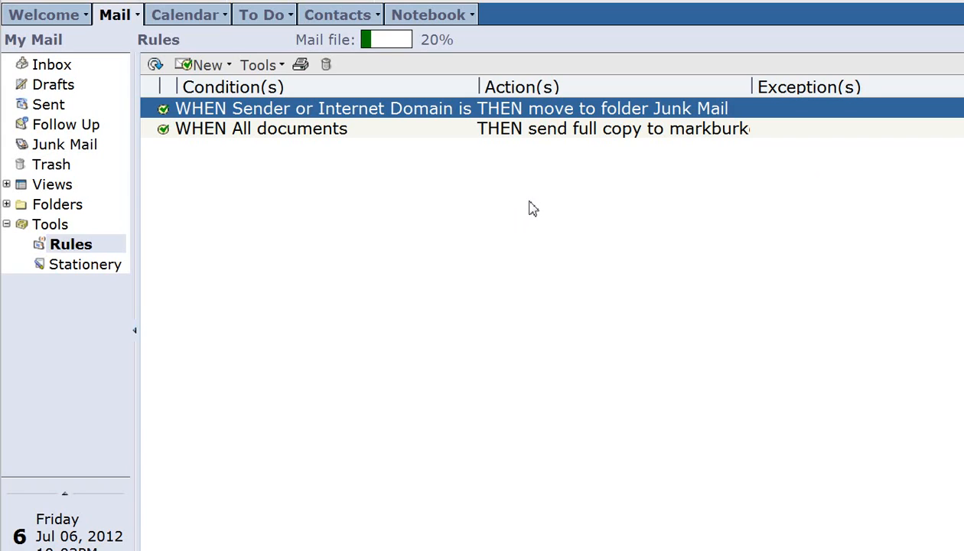
pyautogui.moveTo(375, 174)
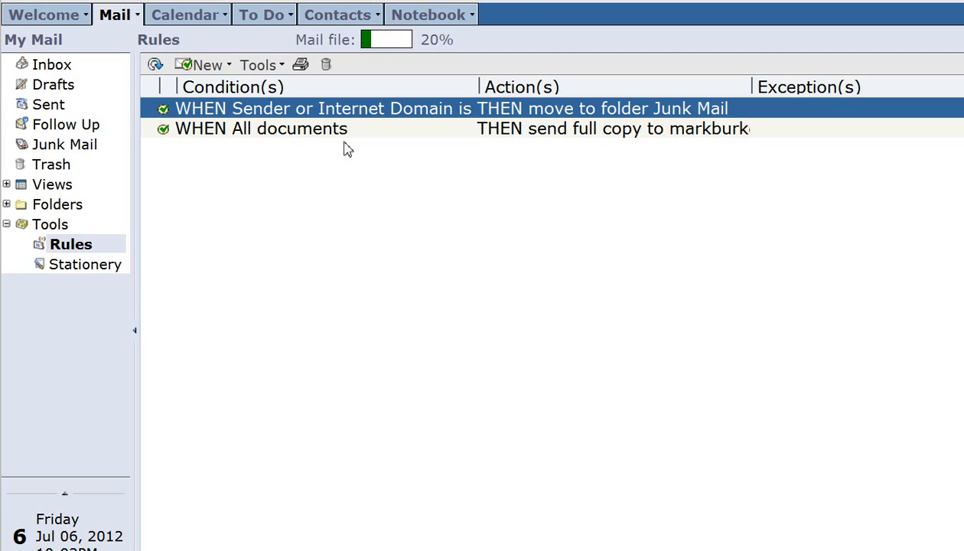
pyautogui.moveTo(325, 130)
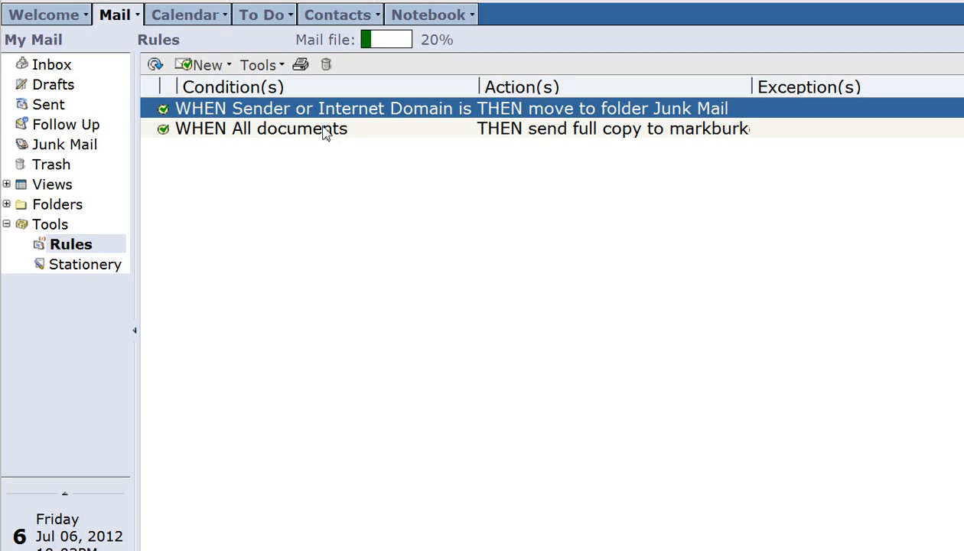
pyautogui.moveTo(313, 138)
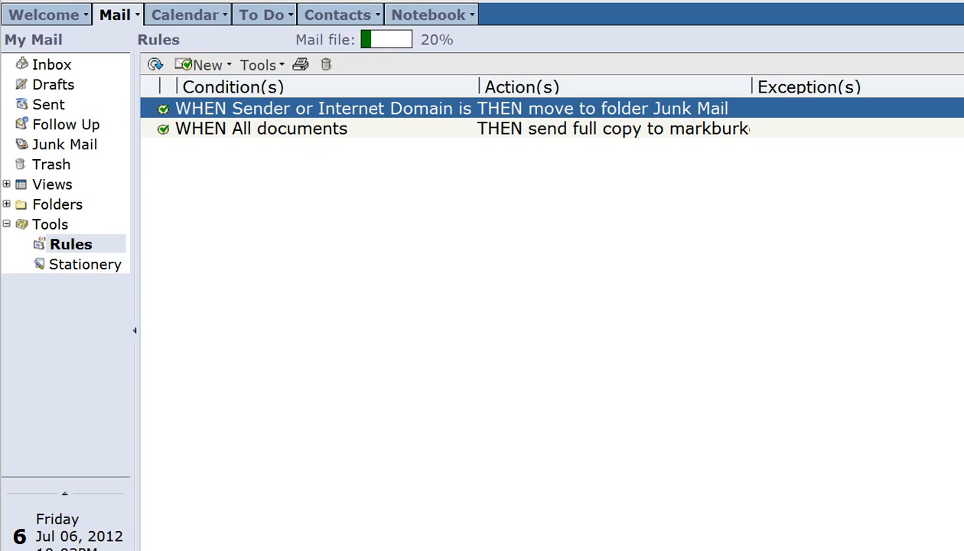
pyautogui.moveTo(338, 15)
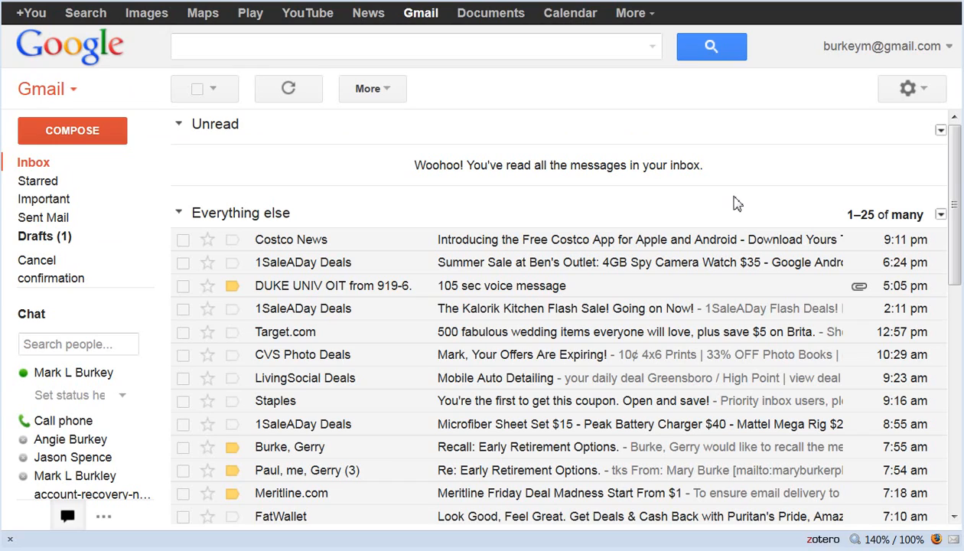
pyautogui.moveTo(749, 189)
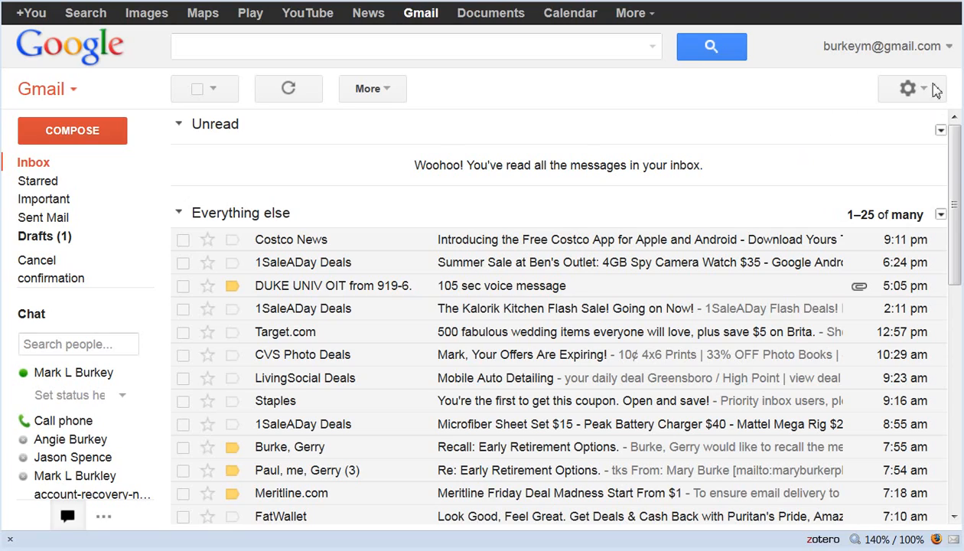
pyautogui.moveTo(908, 88)
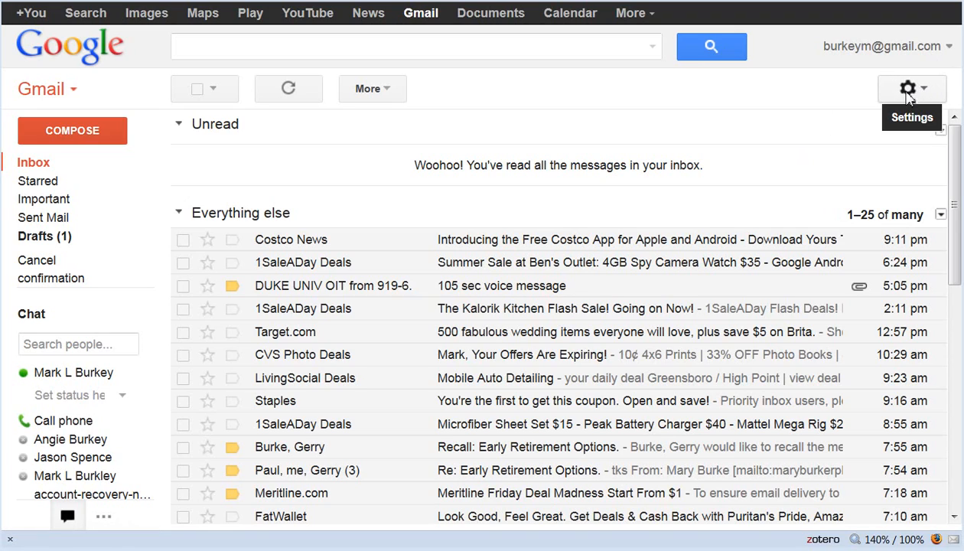
pyautogui.moveTo(923, 114)
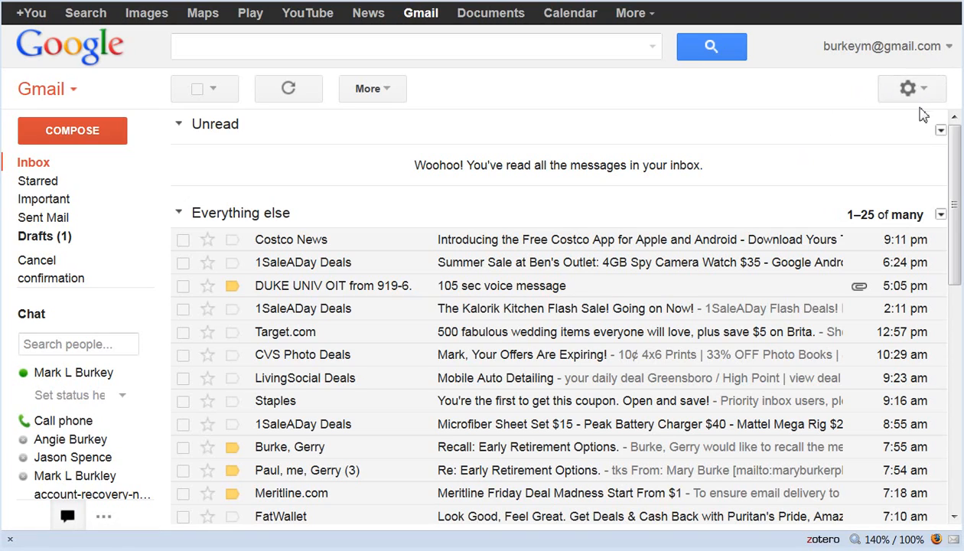
# Open Gmail Settings from the gear menu at top right
pyautogui.click(909, 88)
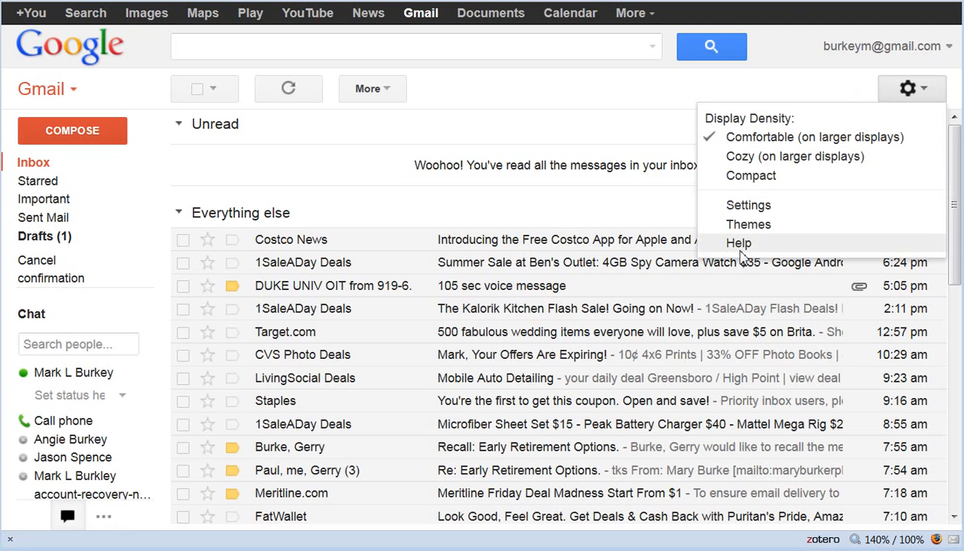
pyautogui.click(738, 243)
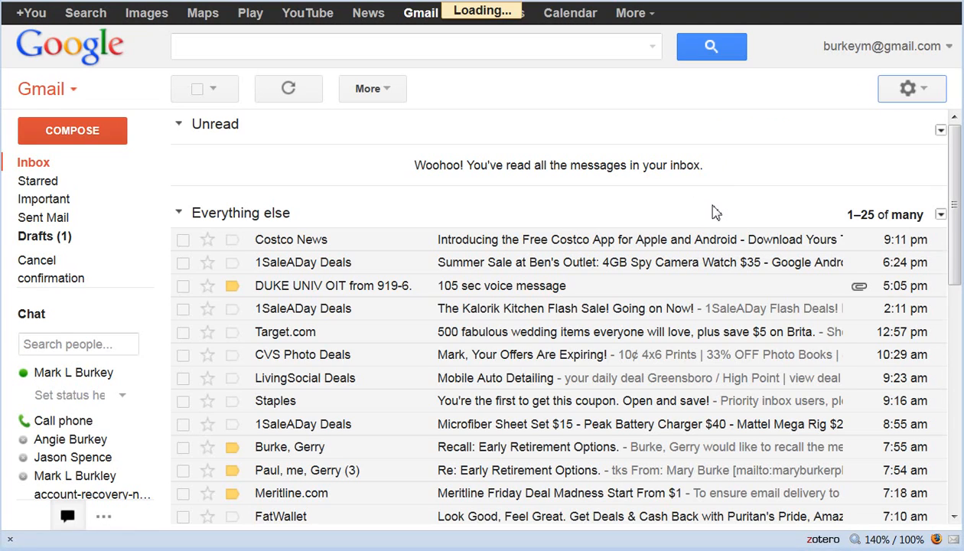
# Switch Gmail Settings to the Accounts and Import tab
pyautogui.click(912, 88)
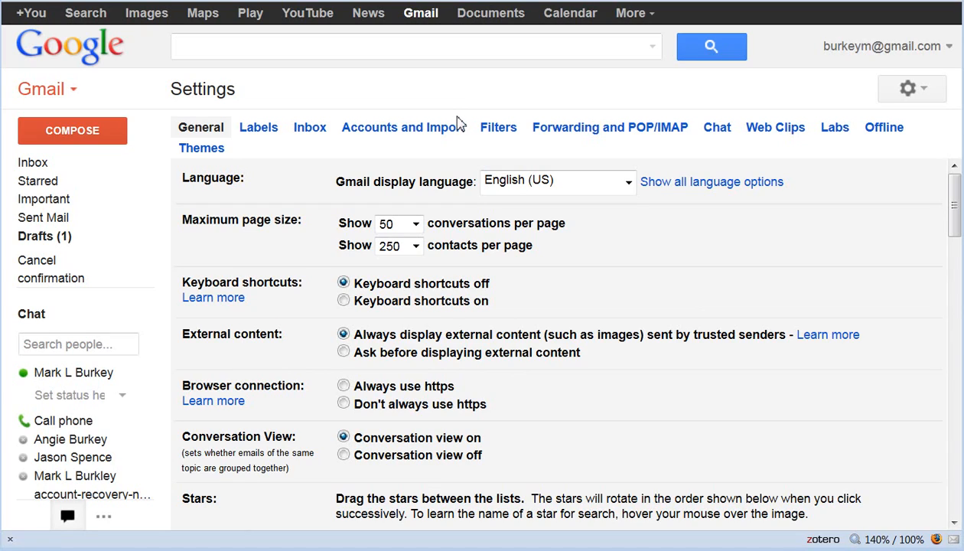
pyautogui.moveTo(404, 127)
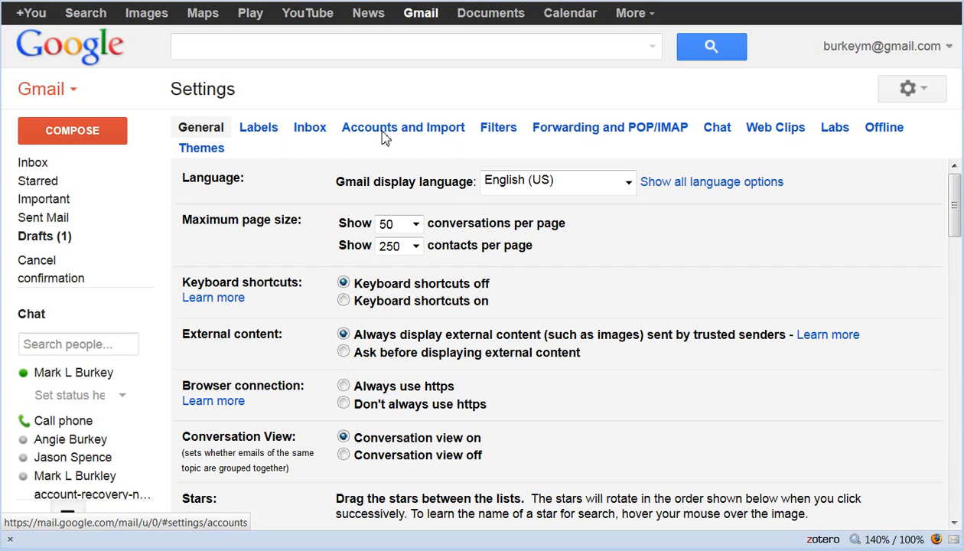
pyautogui.moveTo(385, 138)
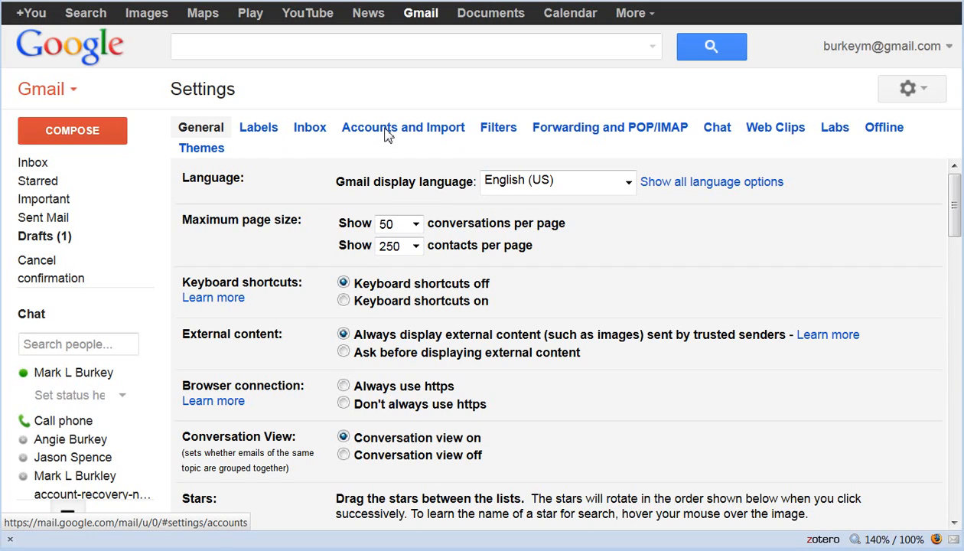
pyautogui.click(402, 127)
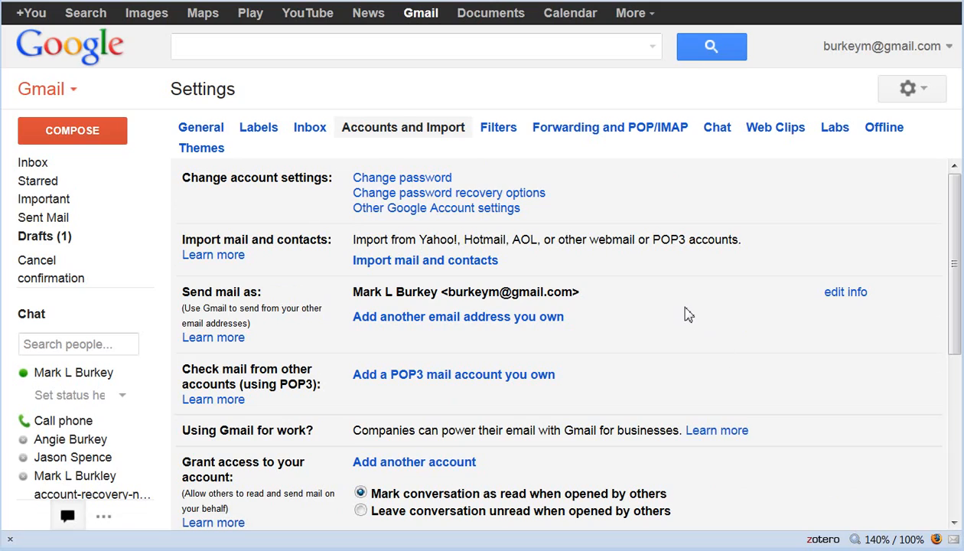
pyautogui.moveTo(692, 314)
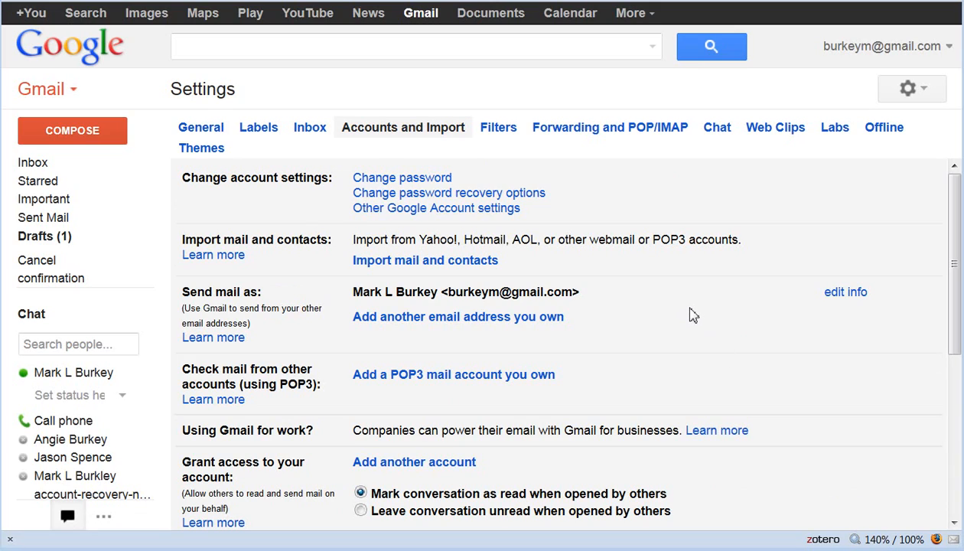
pyautogui.moveTo(683, 313)
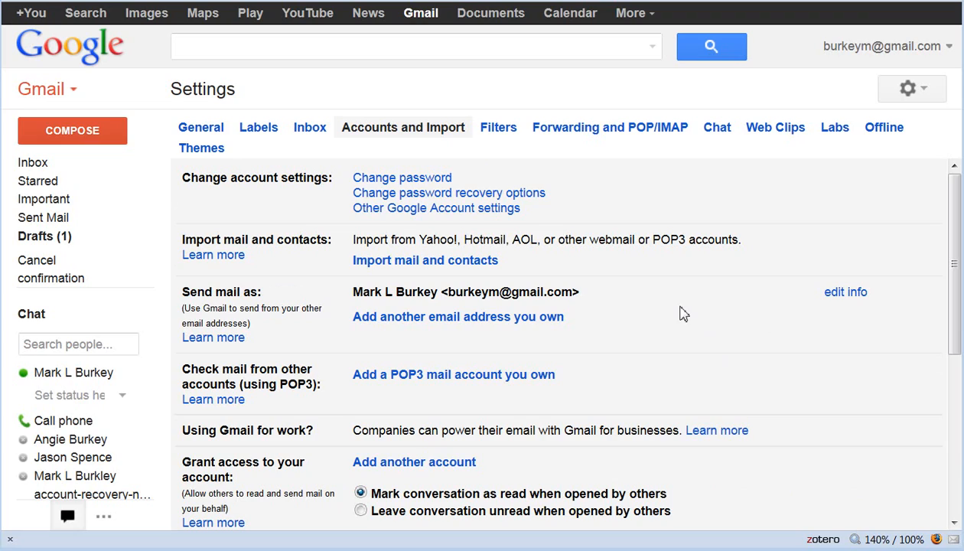
pyautogui.moveTo(689, 333)
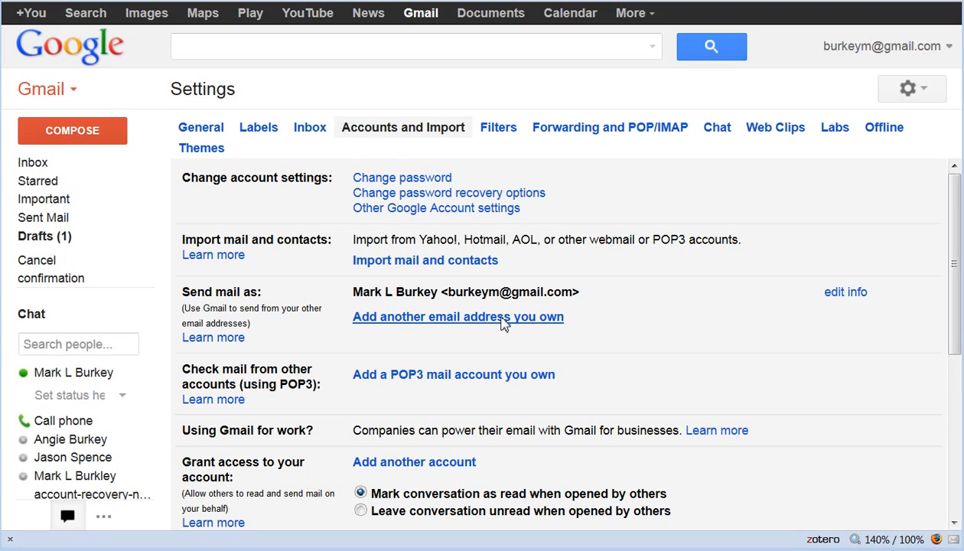
pyautogui.moveTo(455, 318)
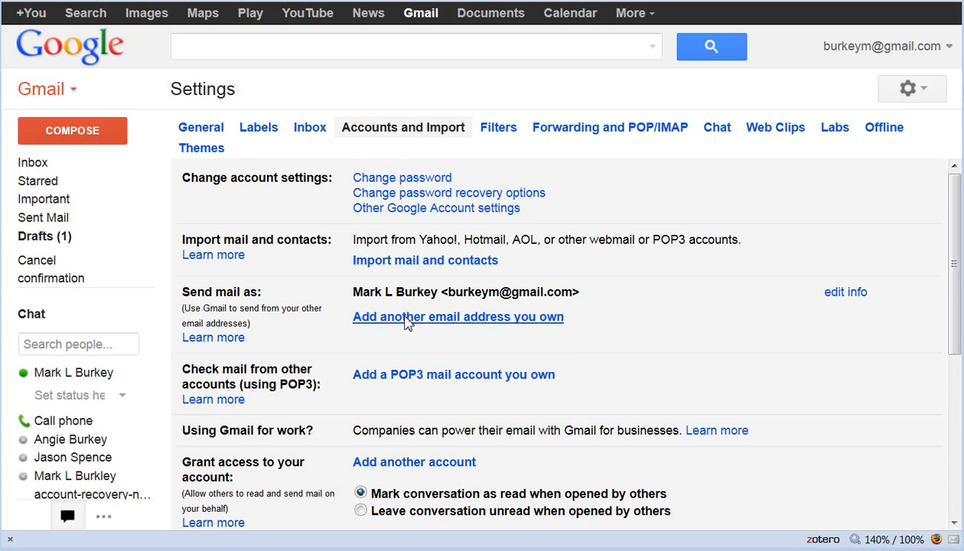
pyautogui.click(458, 316)
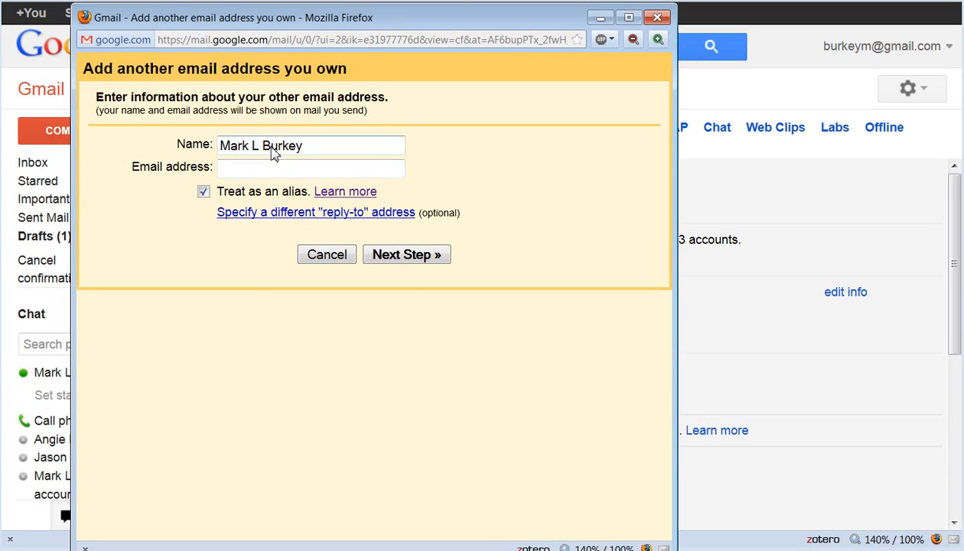
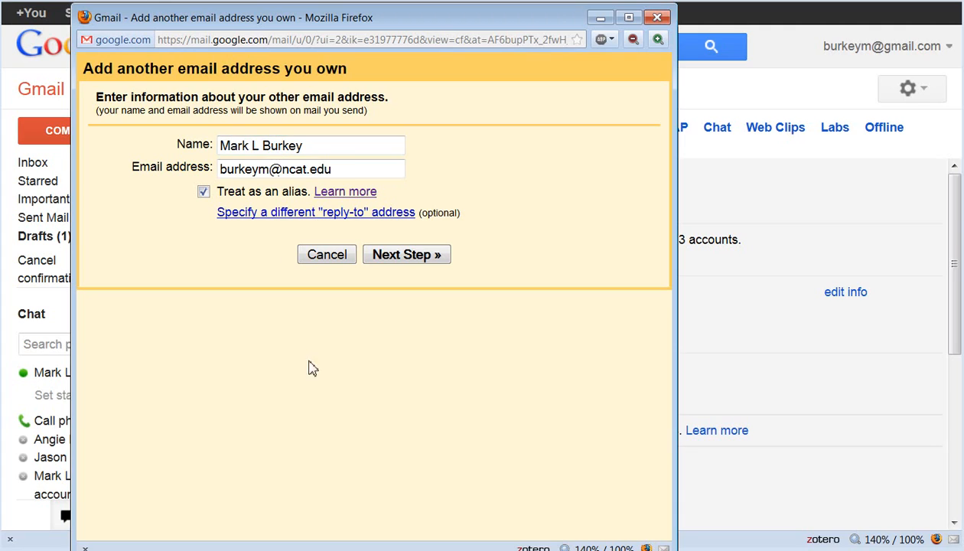
pyautogui.click(407, 254)
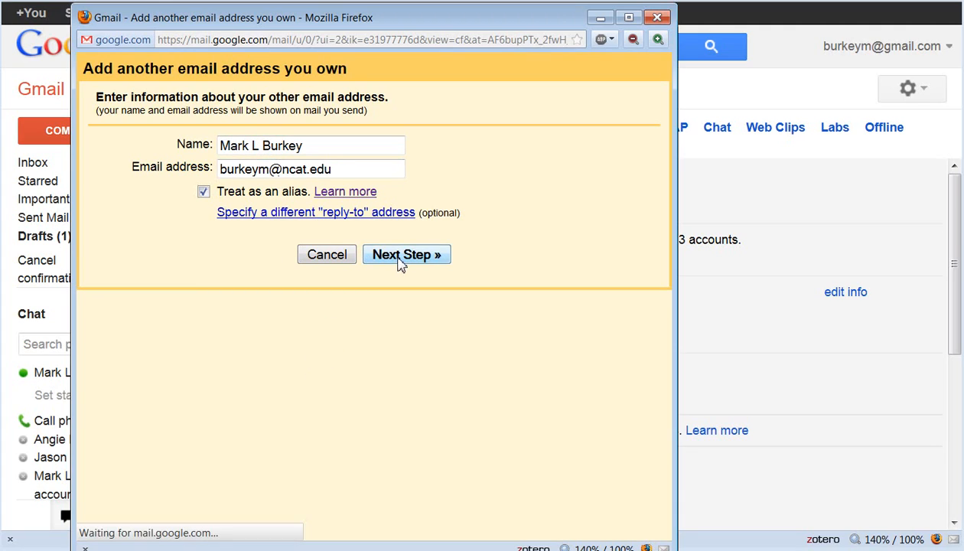
pyautogui.click(406, 254)
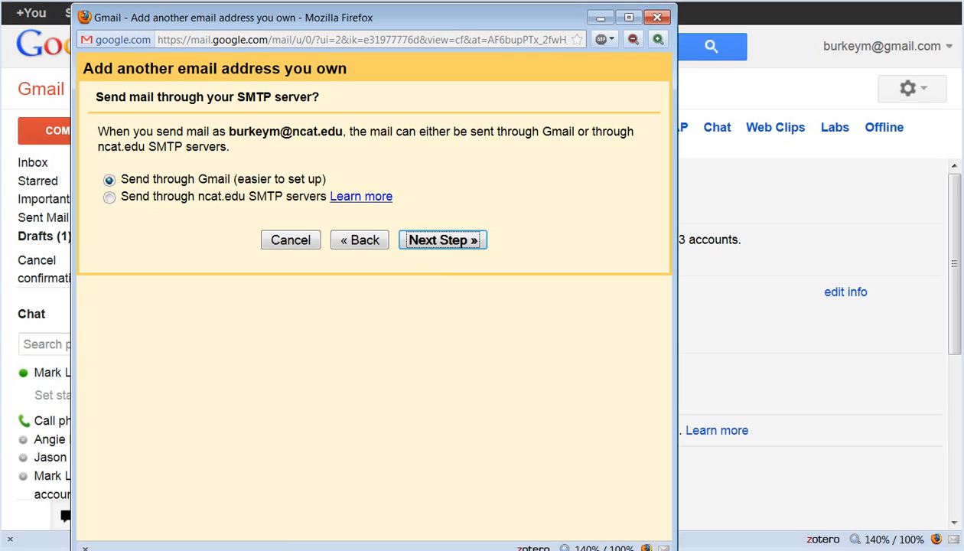
pyautogui.moveTo(256, 138)
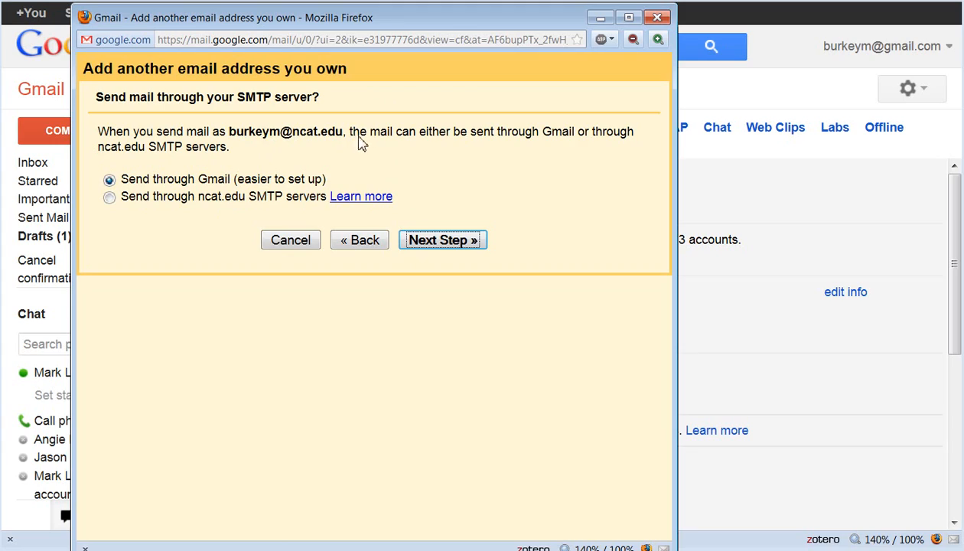
pyautogui.moveTo(619, 144)
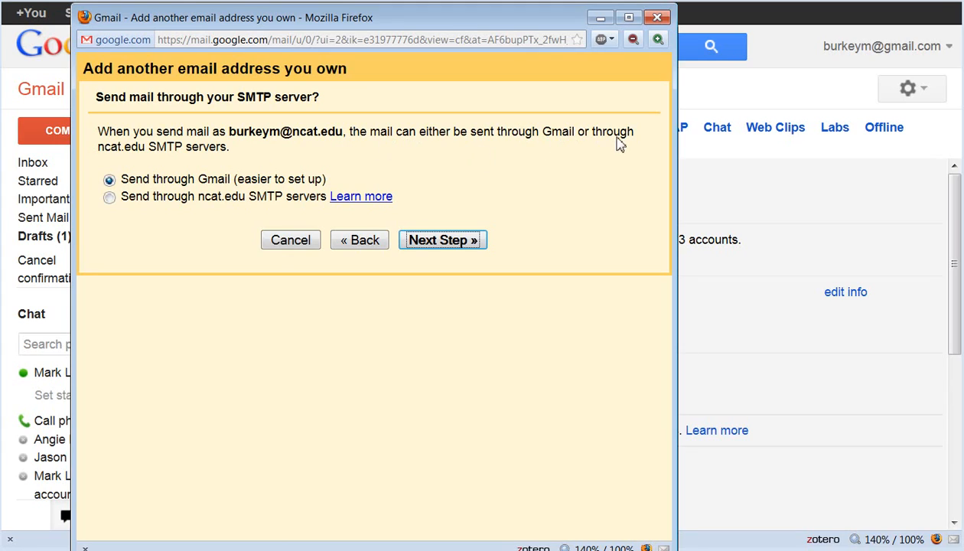
pyautogui.moveTo(120, 157)
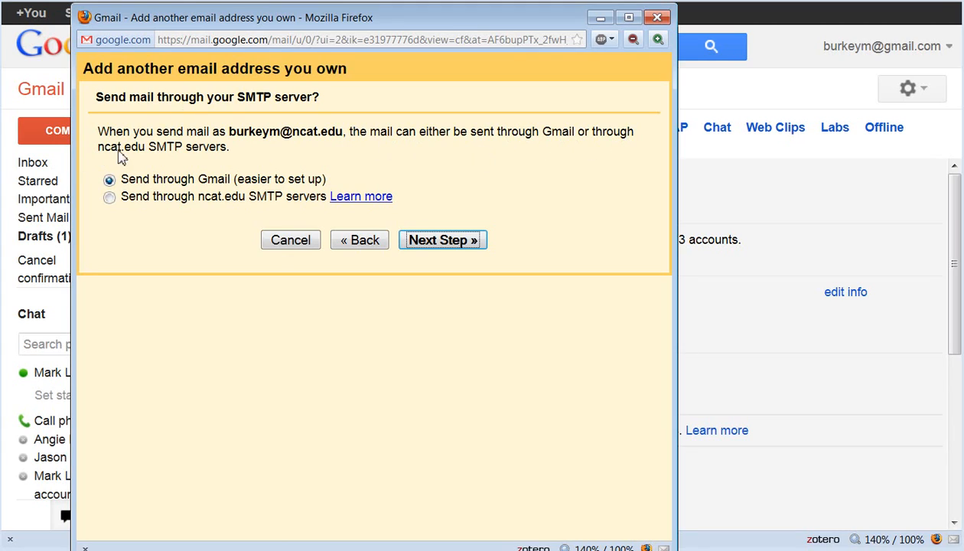
pyautogui.moveTo(188, 163)
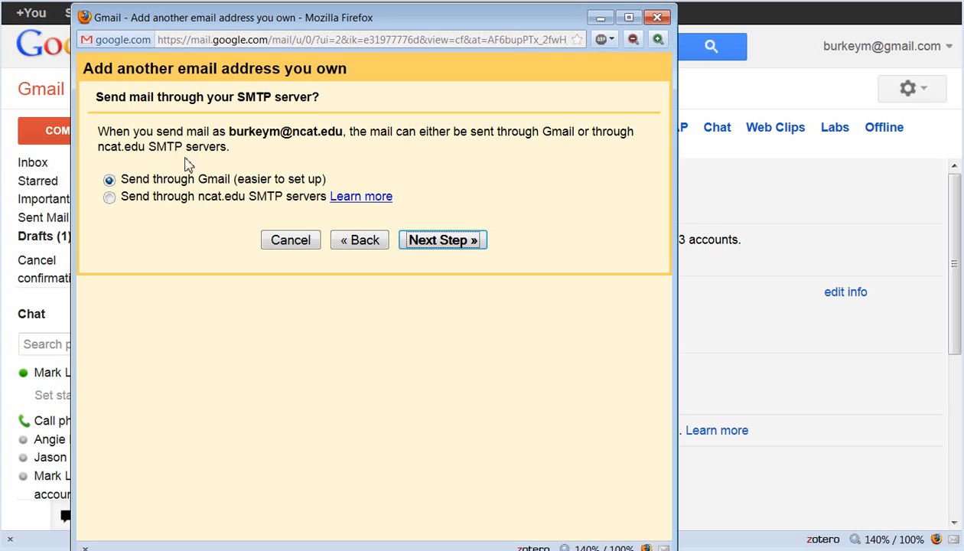
pyautogui.moveTo(213, 203)
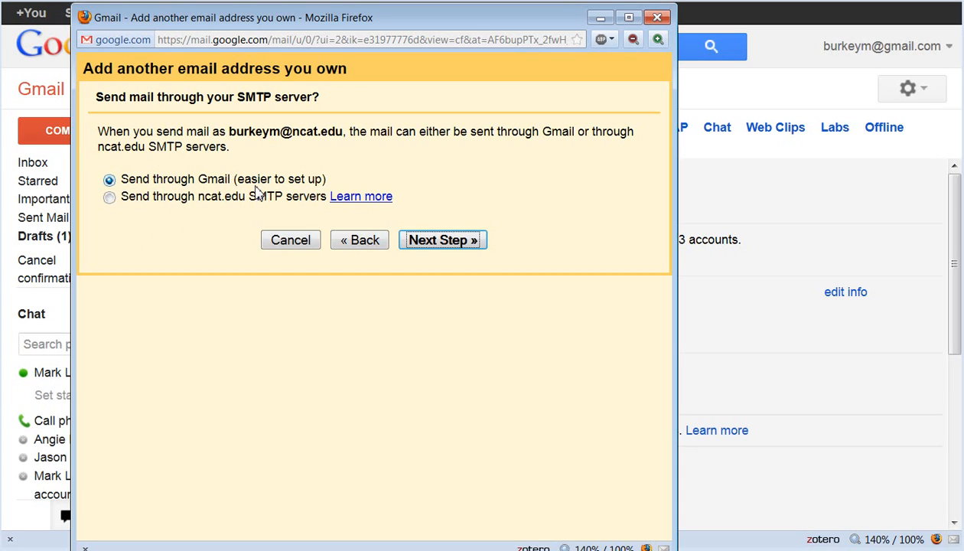
pyautogui.moveTo(253, 190)
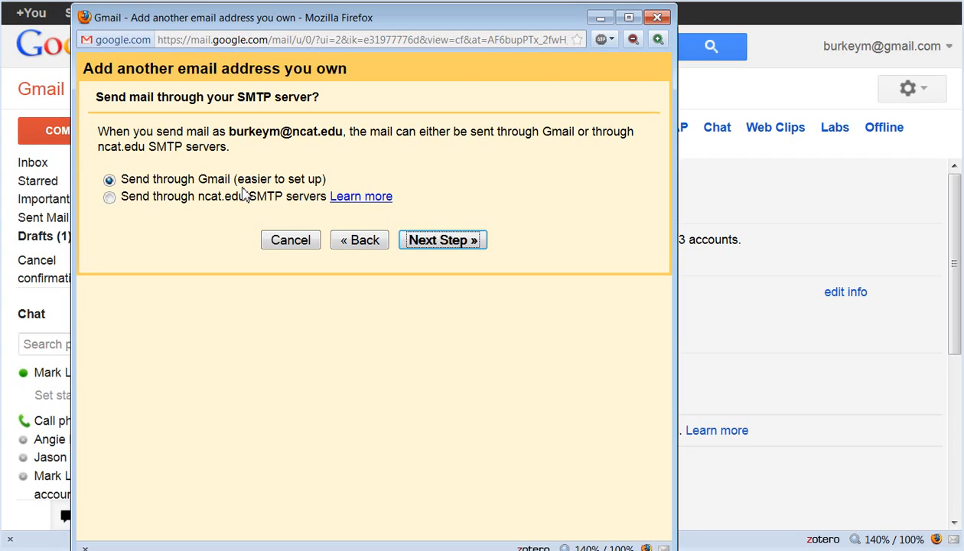
pyautogui.moveTo(245, 211)
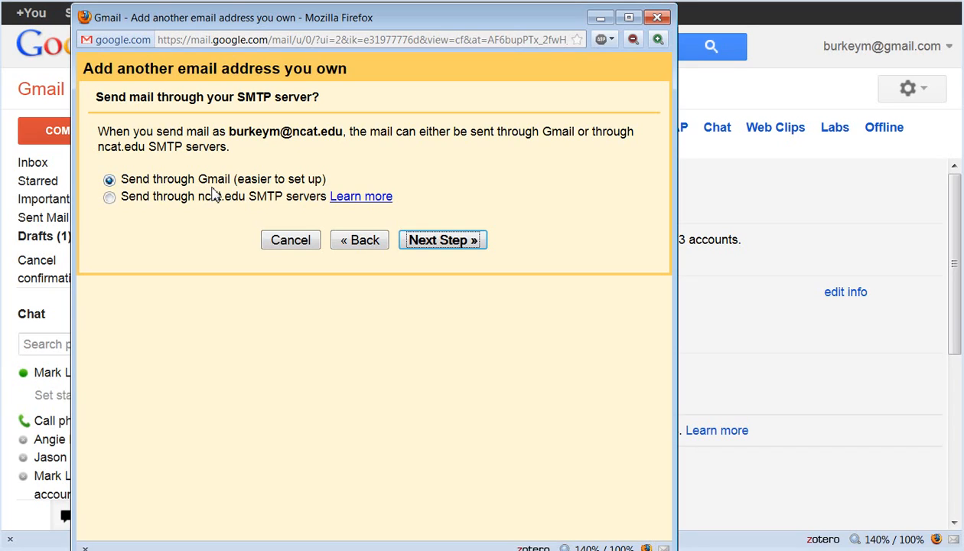
pyautogui.moveTo(216, 259)
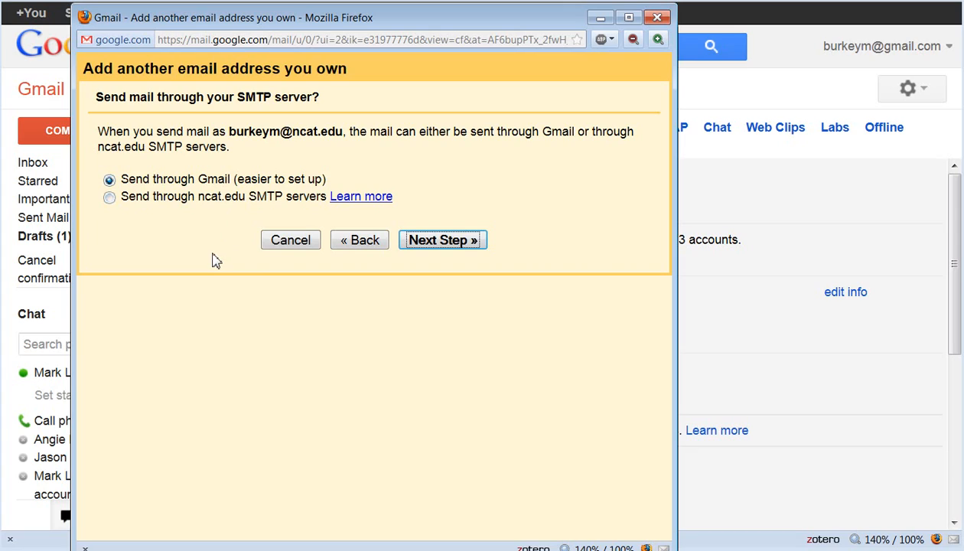
pyautogui.moveTo(229, 140)
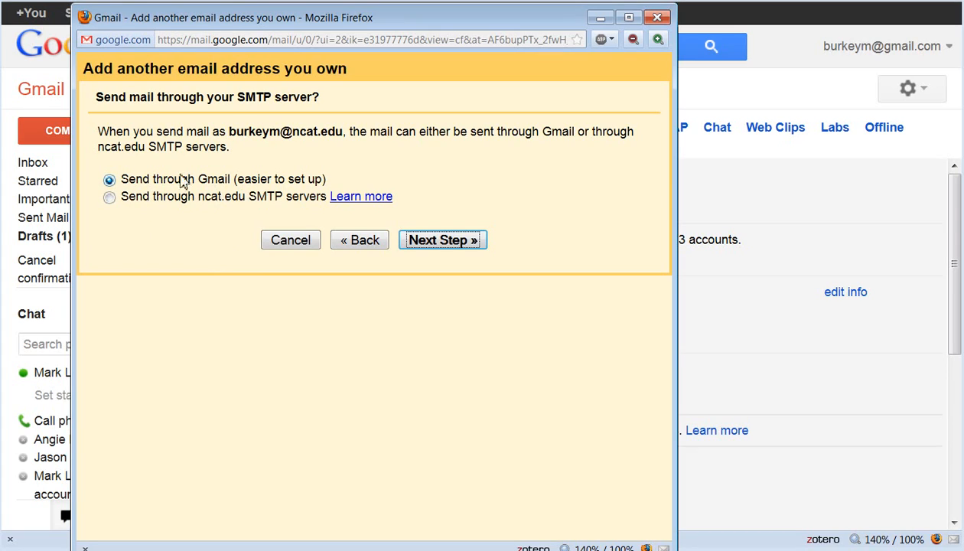
pyautogui.moveTo(469, 286)
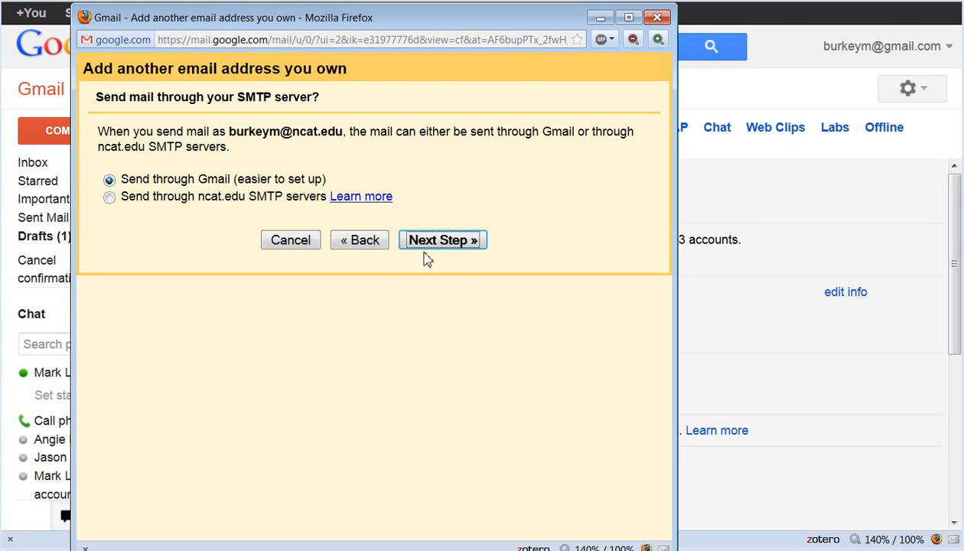
# Proceed to verification and send a confirmation code to the ncat.edu address
pyautogui.click(442, 239)
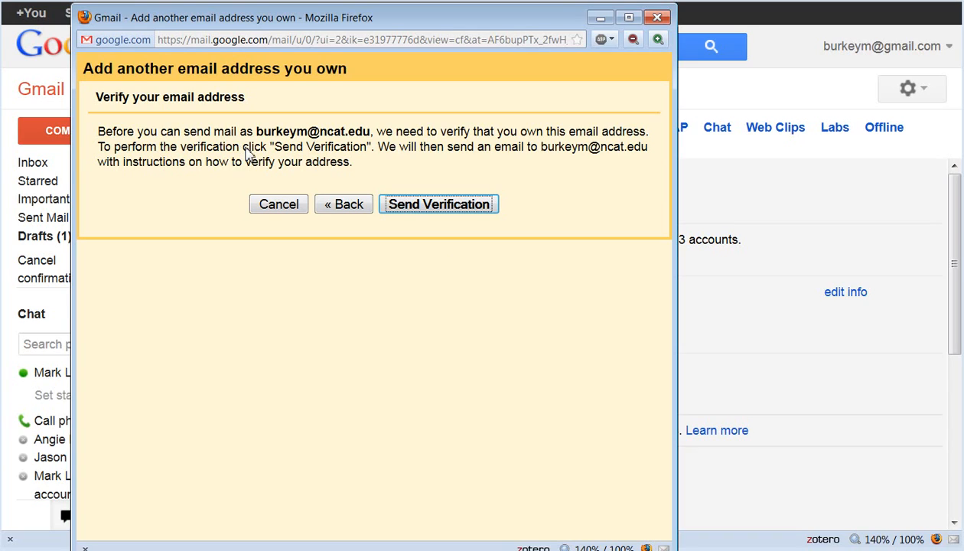
pyautogui.moveTo(417, 146)
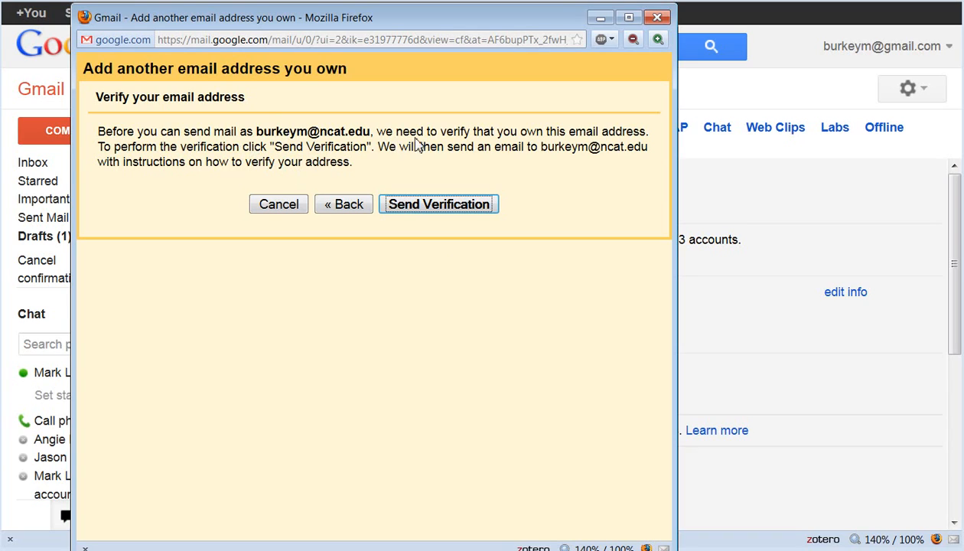
pyautogui.moveTo(636, 140)
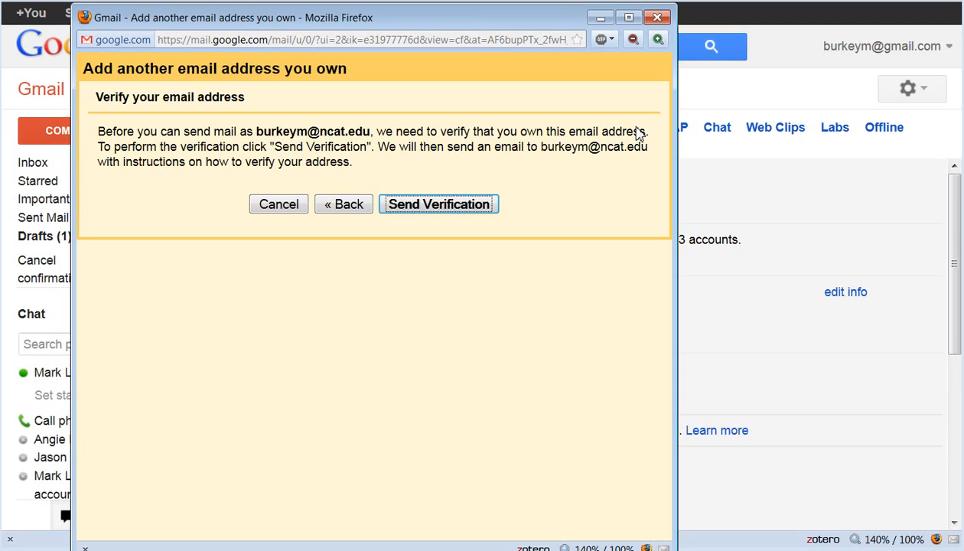
pyautogui.moveTo(232, 170)
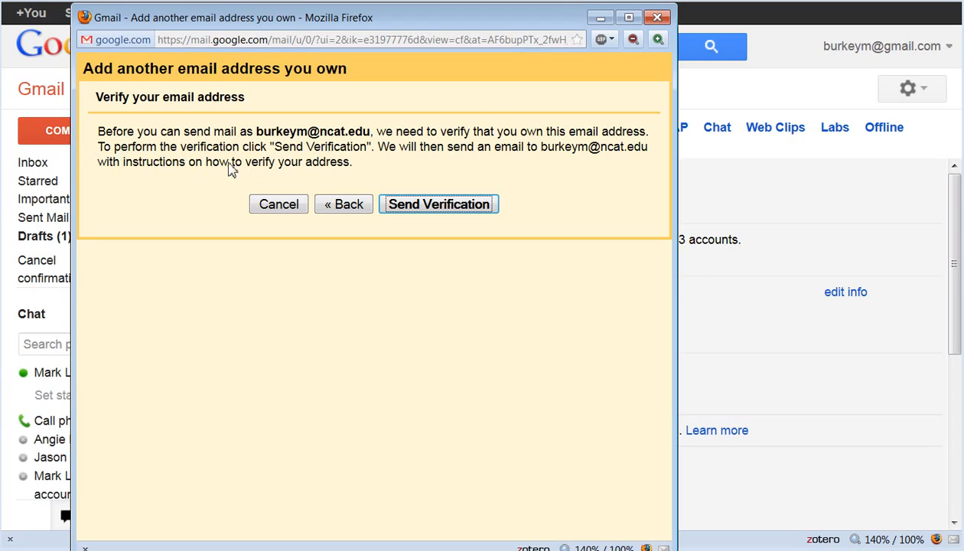
pyautogui.moveTo(433, 178)
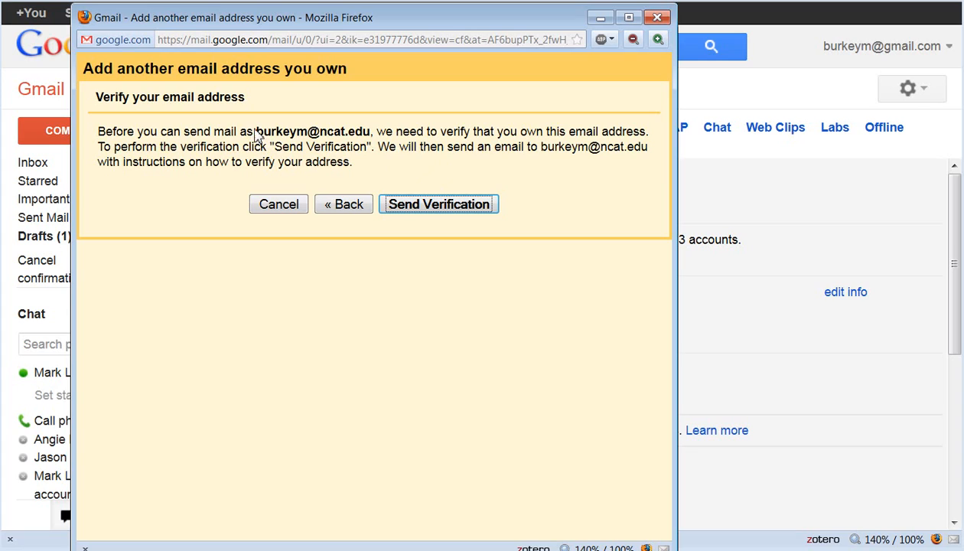
pyautogui.doubleClick(311, 131)
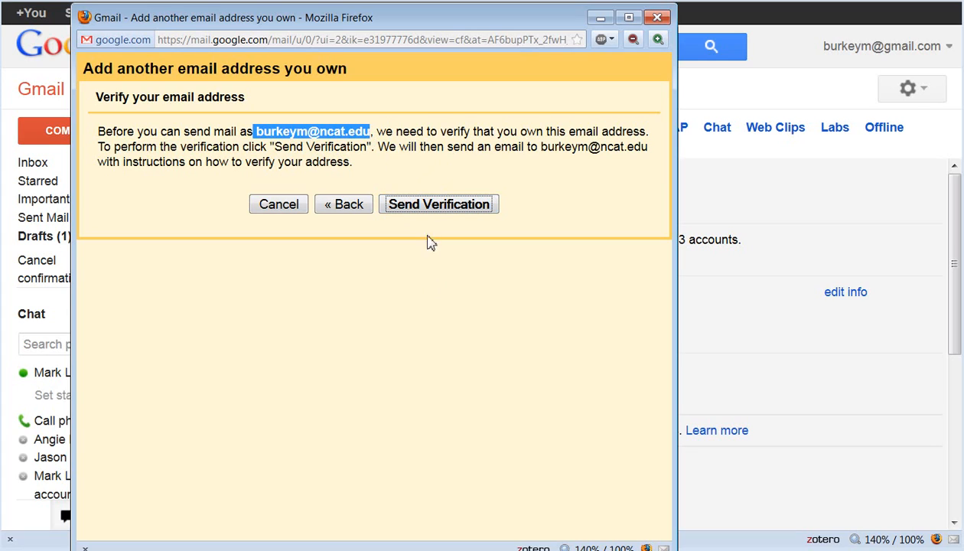
pyautogui.click(439, 204)
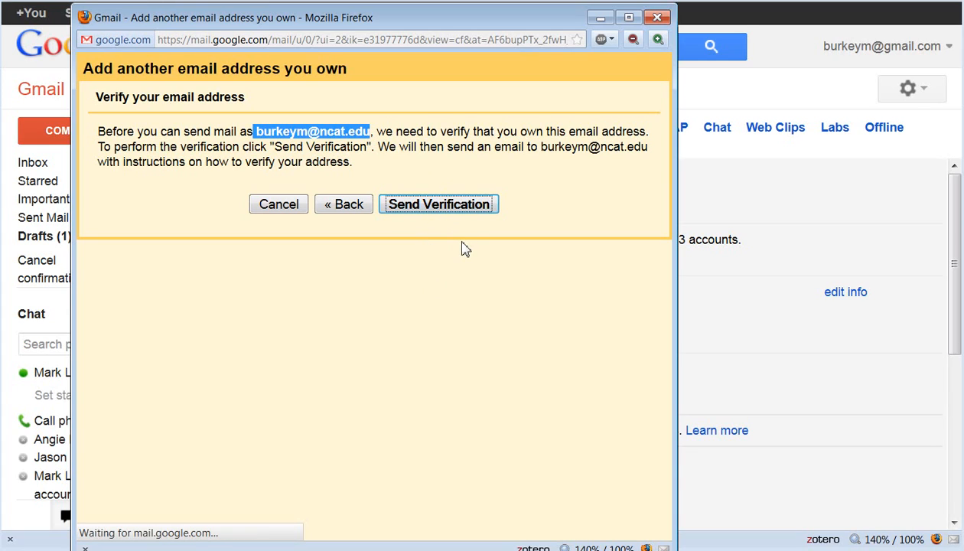
pyautogui.click(438, 203)
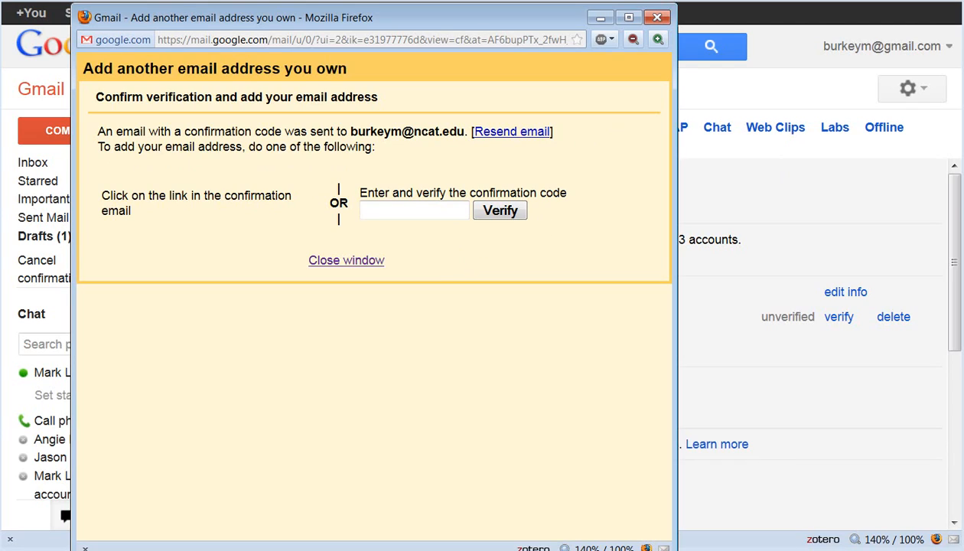
# Find the Gmail confirmation in the iNotes inbox, then close the verification window
pyautogui.click(413, 210)
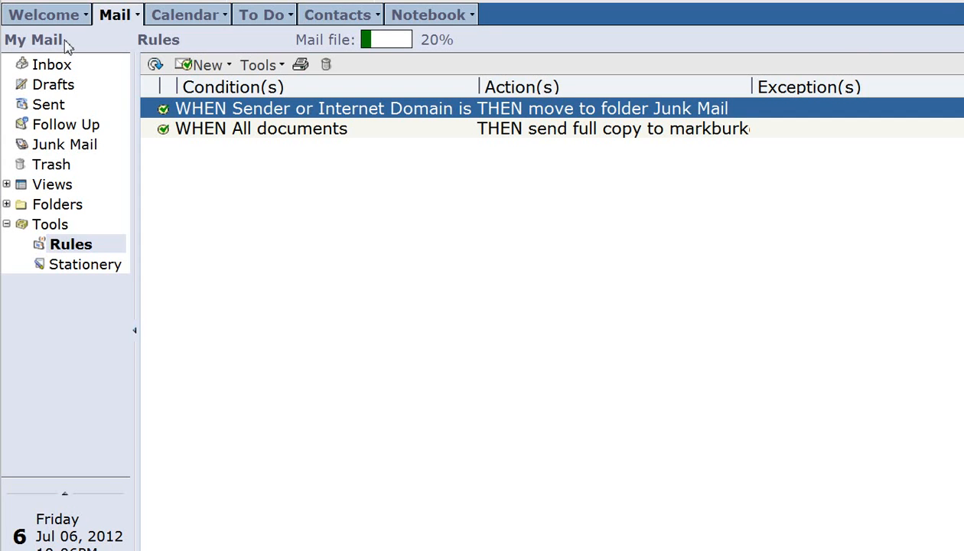
pyautogui.click(52, 63)
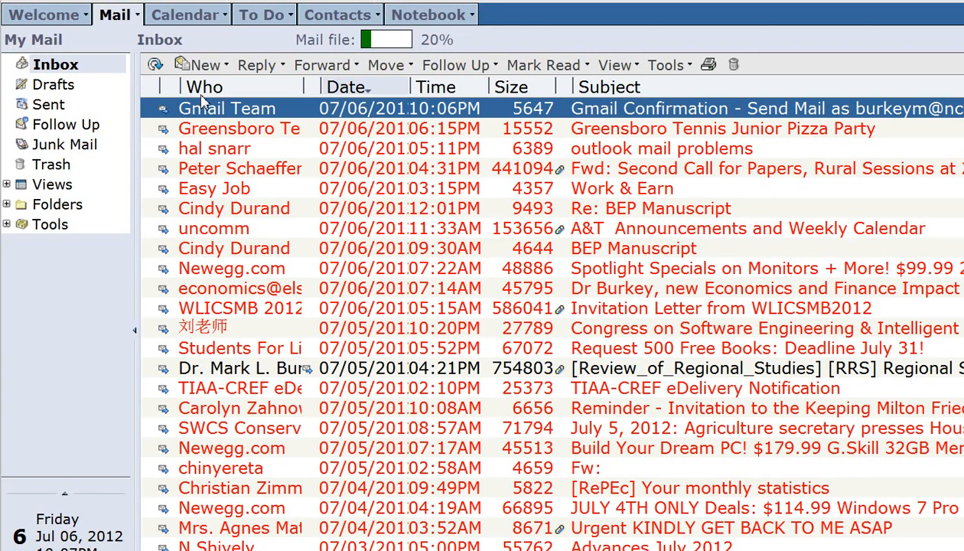
pyautogui.moveTo(243, 115)
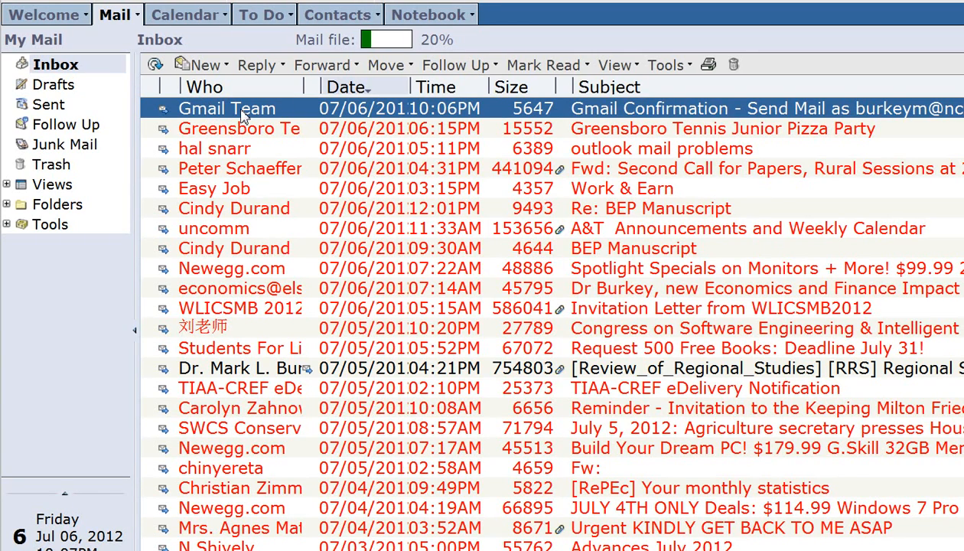
pyautogui.moveTo(286, 161)
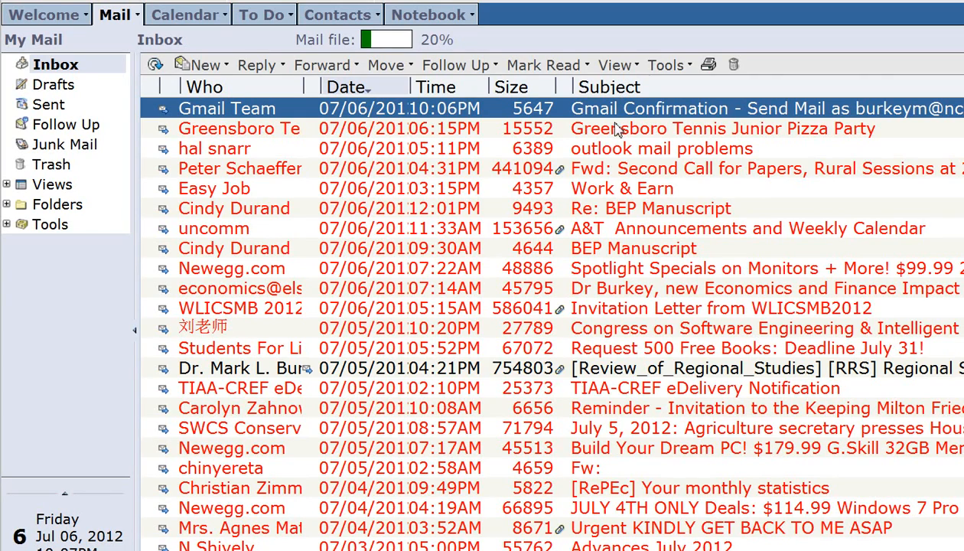
pyautogui.moveTo(618, 111)
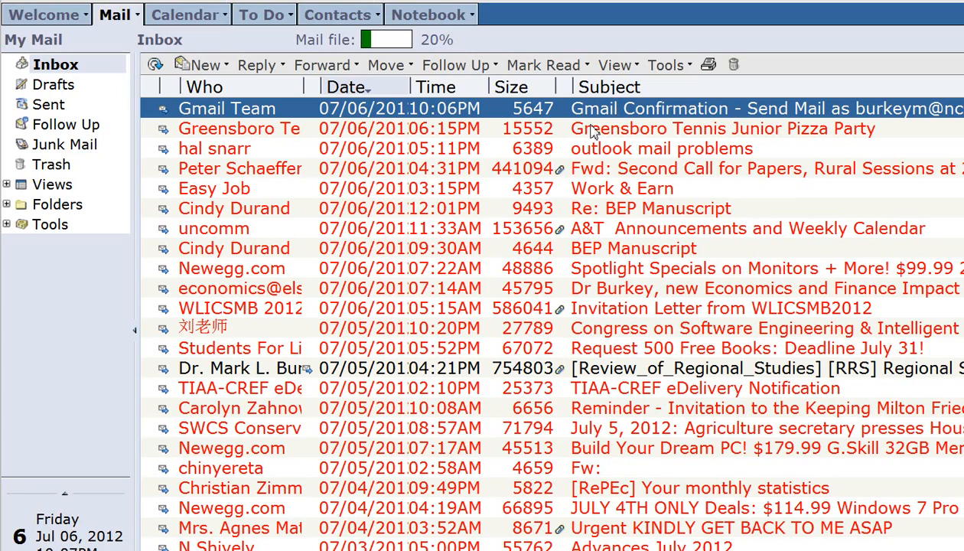
pyautogui.moveTo(596, 132)
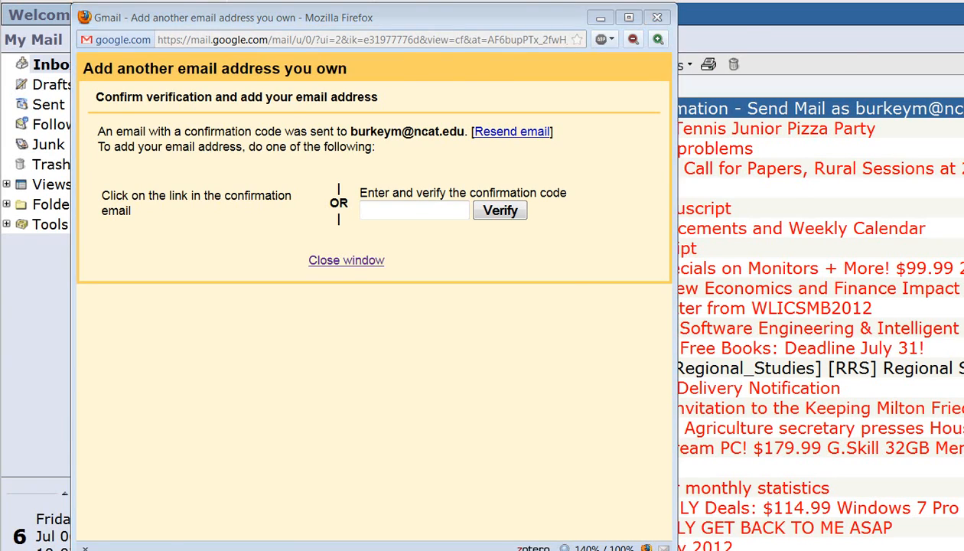
pyautogui.click(346, 260)
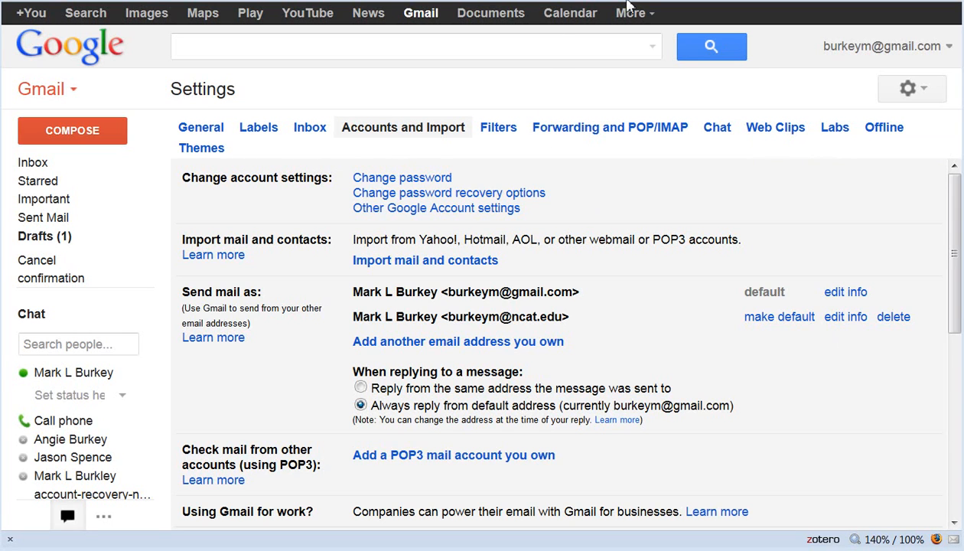
pyautogui.moveTo(712, 215)
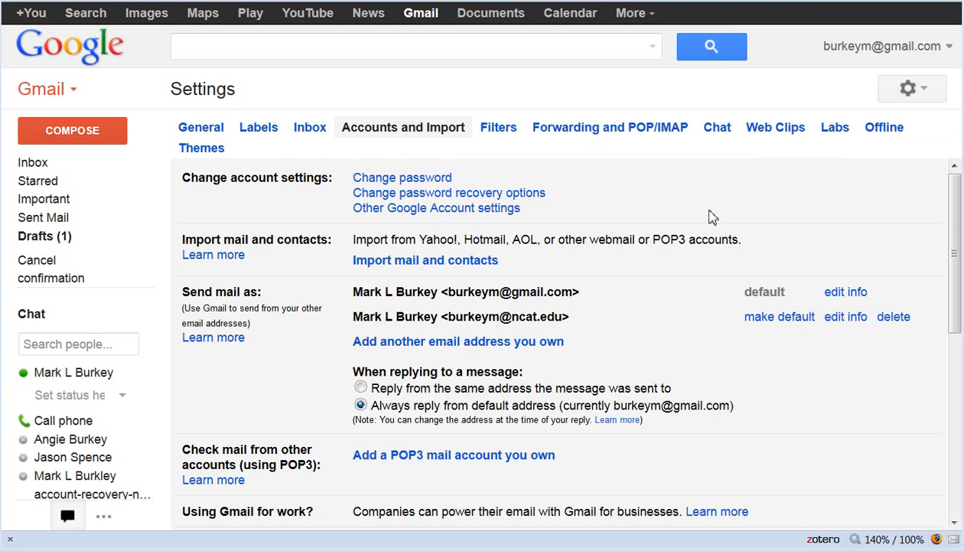
pyautogui.moveTo(239, 331)
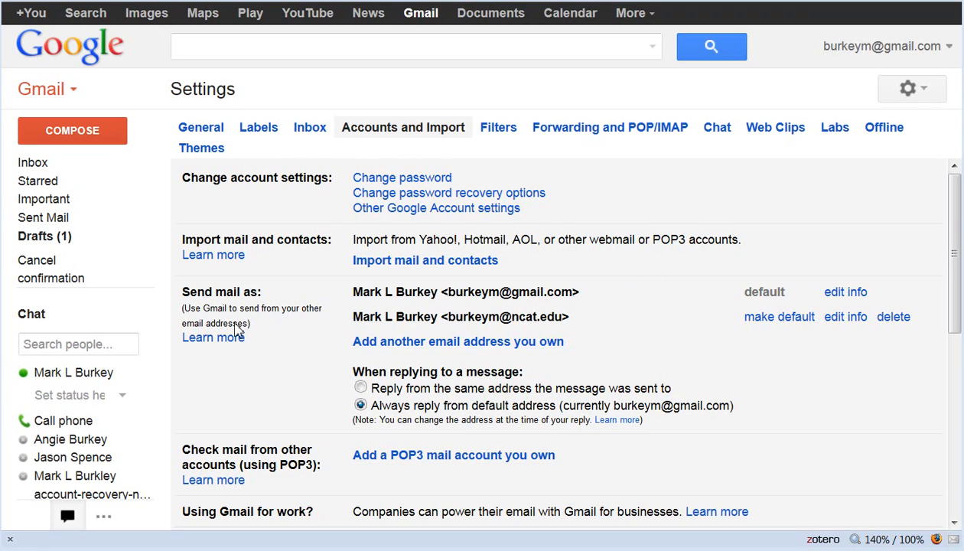
pyautogui.moveTo(363, 328)
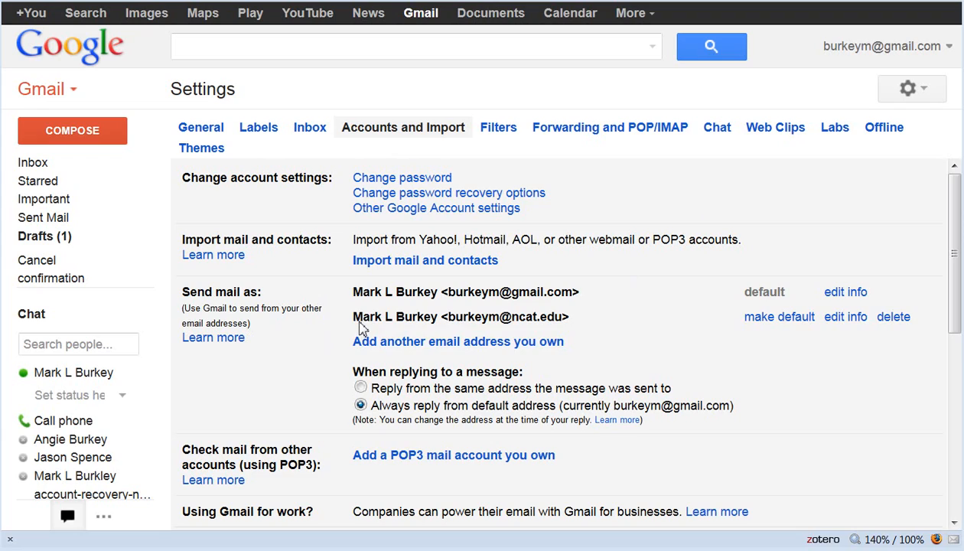
pyautogui.moveTo(543, 325)
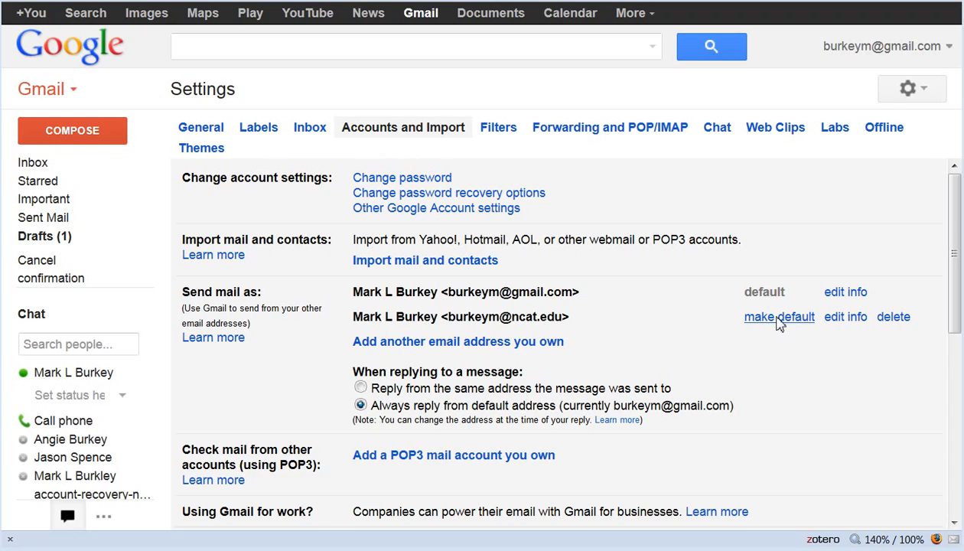
# Make the ncat.edu address the default under Send mail as
pyautogui.click(779, 316)
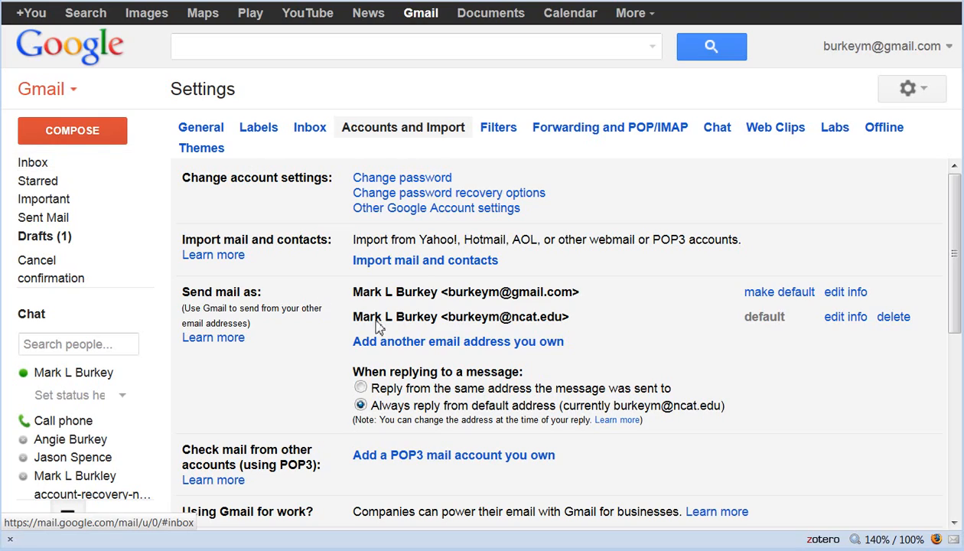
pyautogui.moveTo(517, 301)
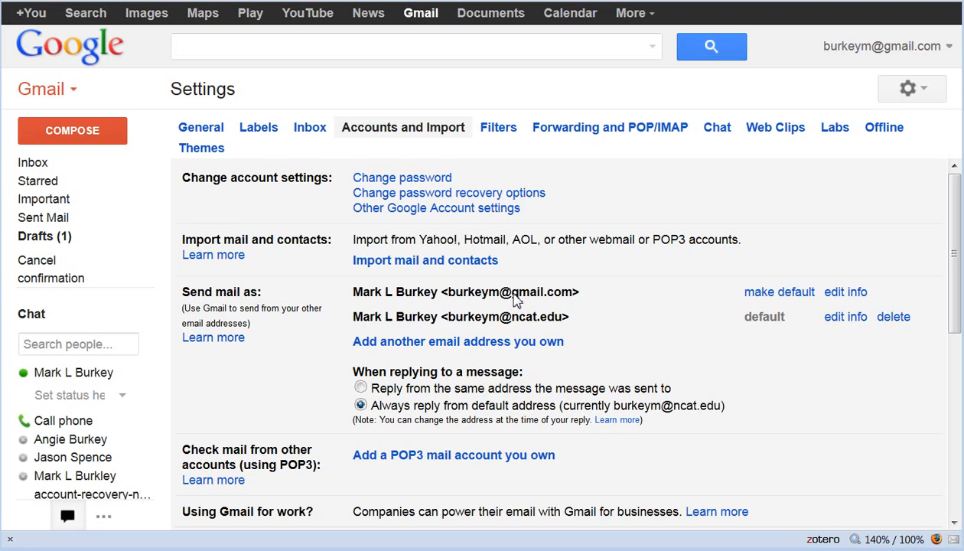
pyautogui.moveTo(498, 320)
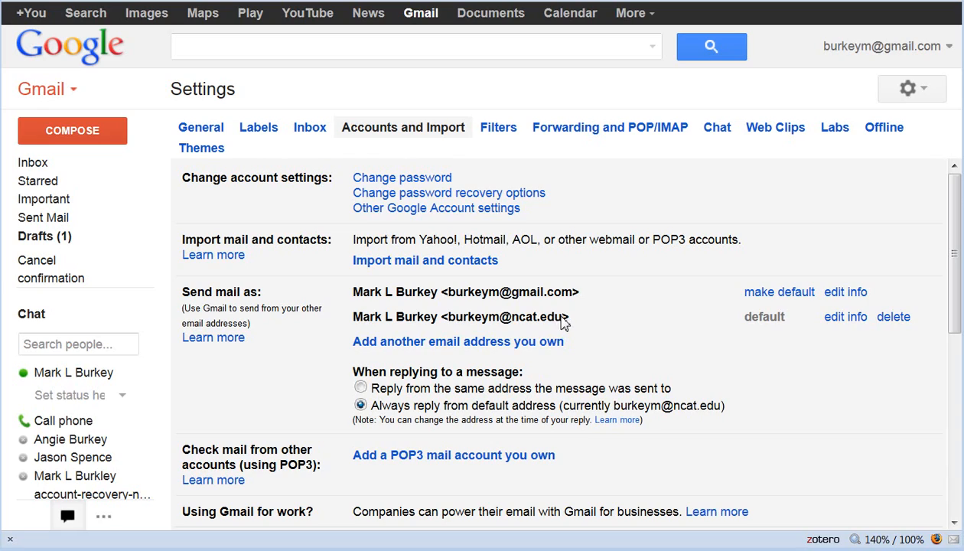
pyautogui.moveTo(515, 324)
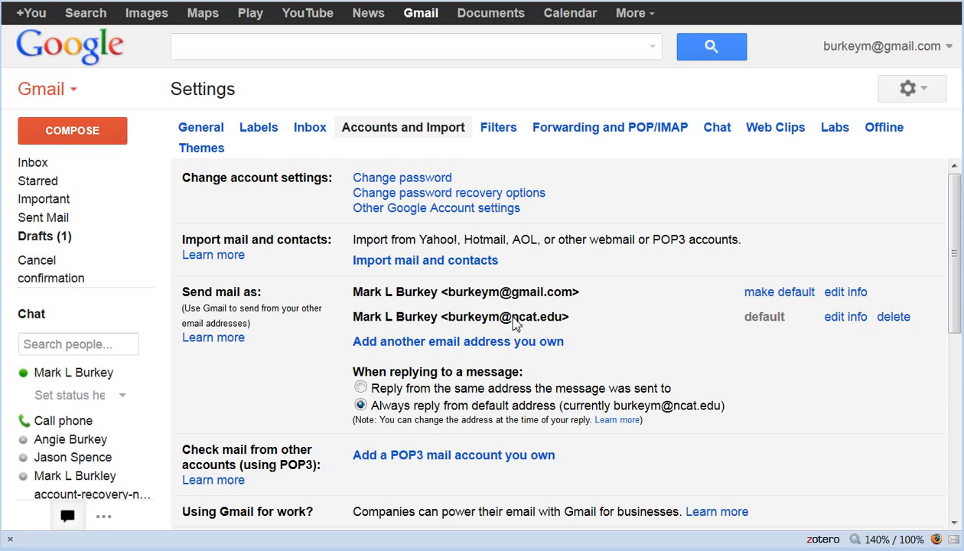
pyautogui.moveTo(524, 363)
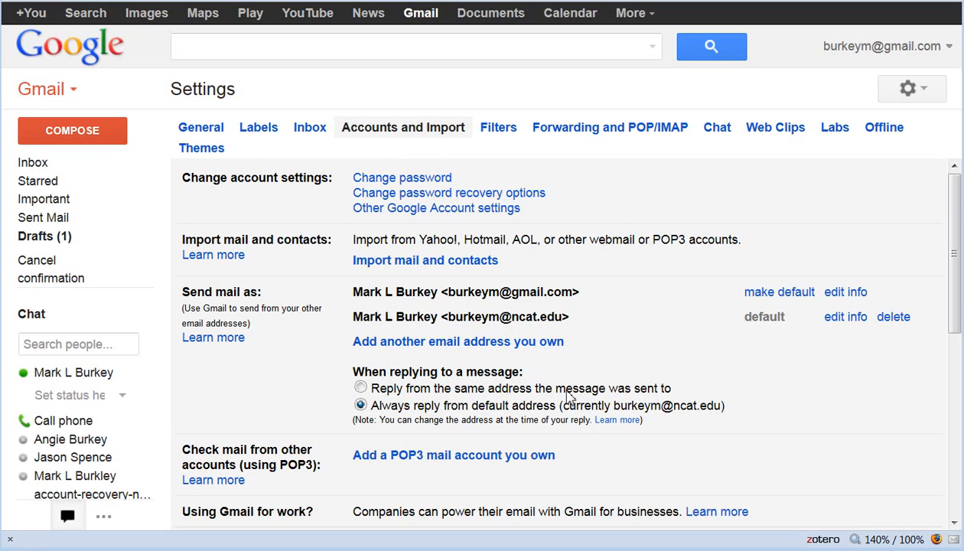
pyautogui.moveTo(570, 366)
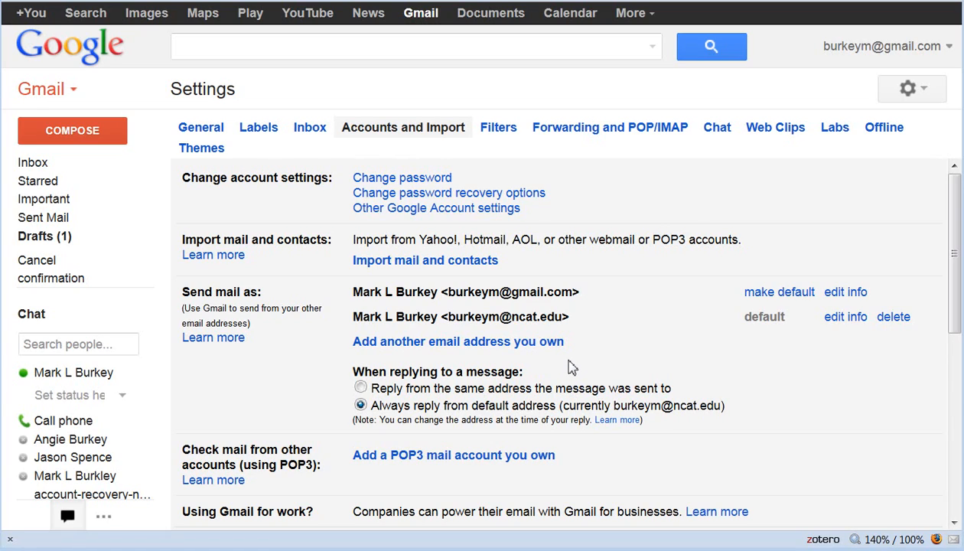
pyautogui.moveTo(551, 335)
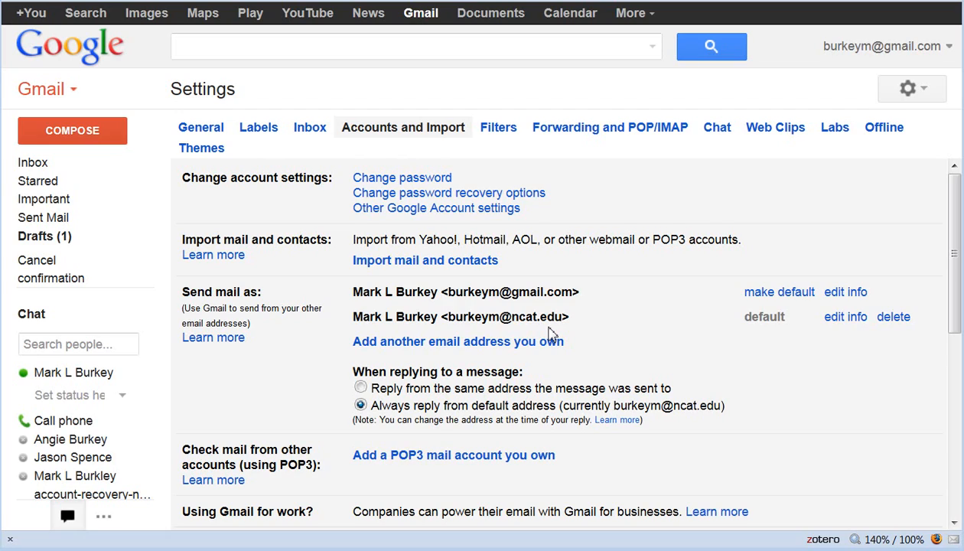
pyautogui.moveTo(472, 103)
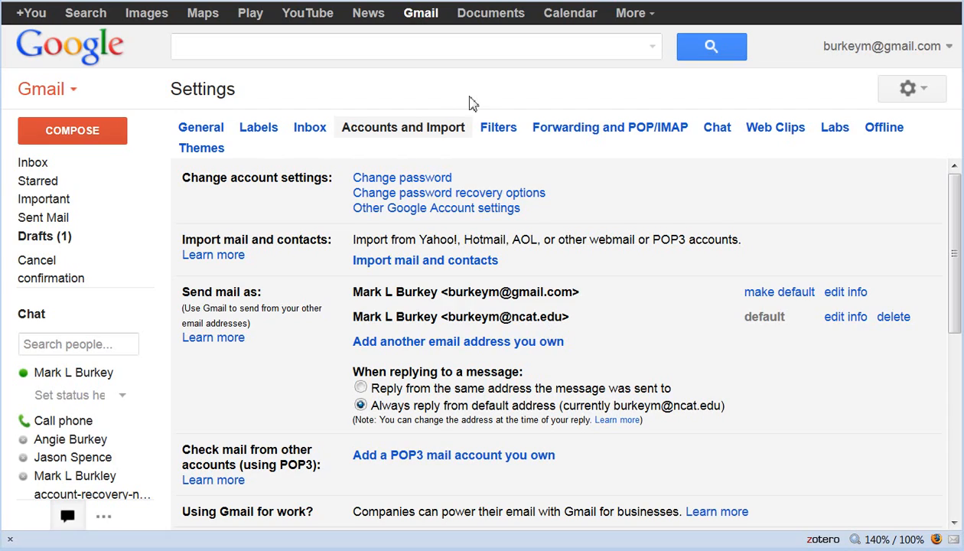
pyautogui.moveTo(539, 159)
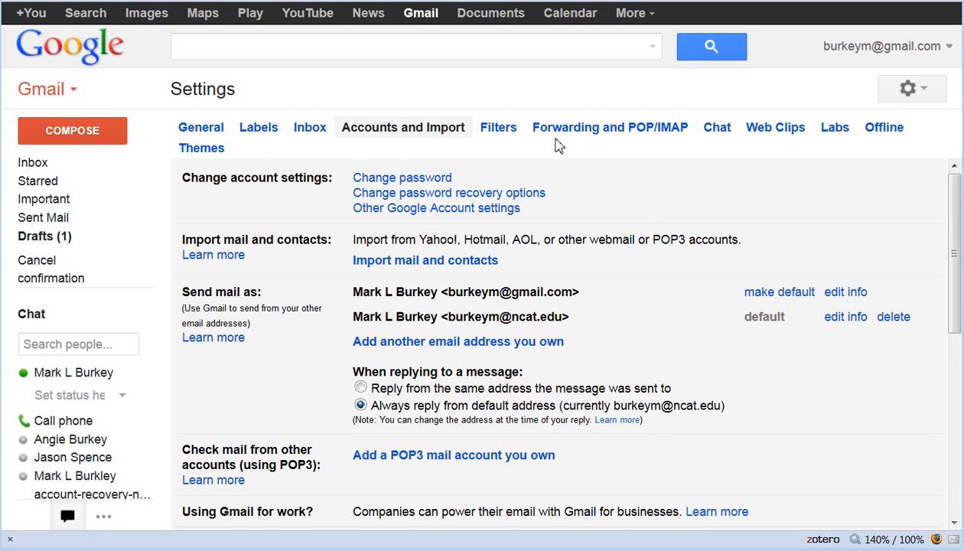
pyautogui.moveTo(482, 183)
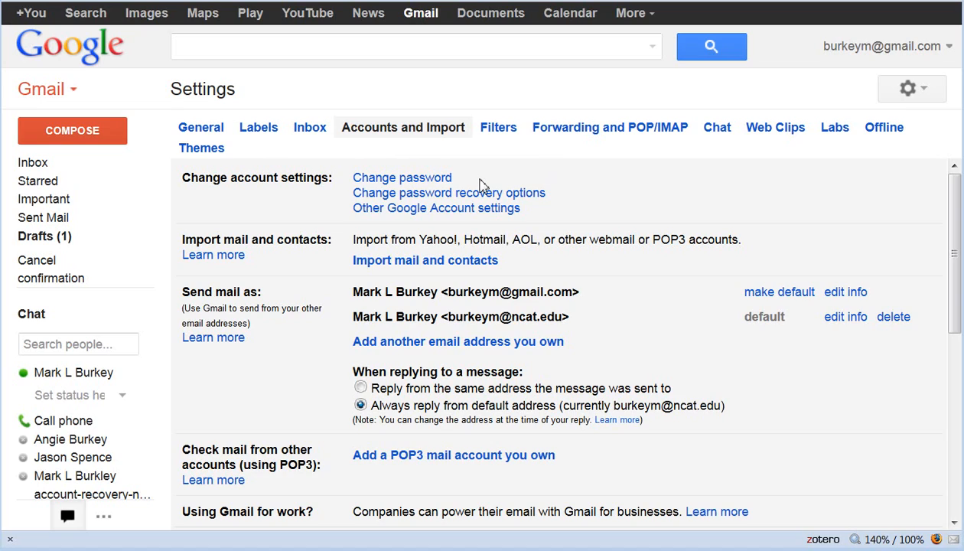
pyautogui.moveTo(440, 161)
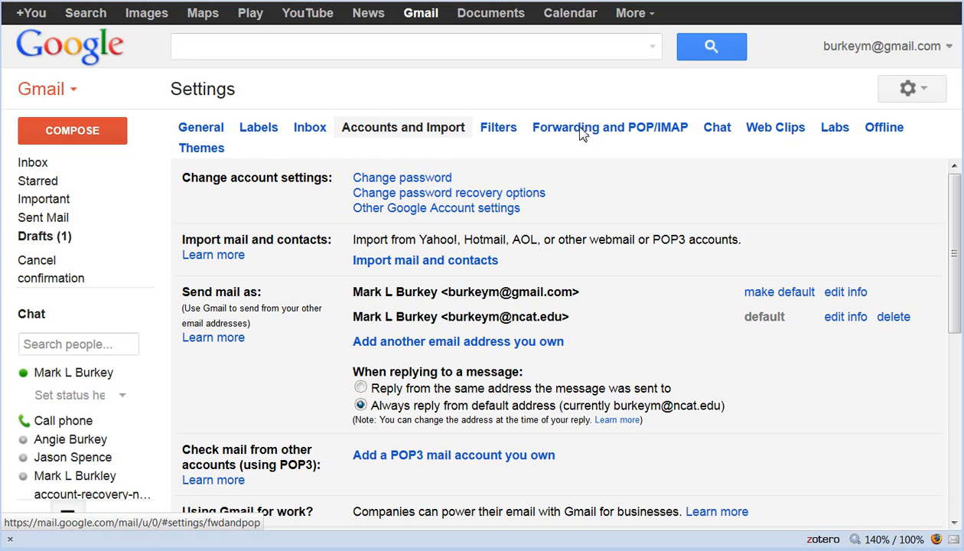
pyautogui.moveTo(656, 135)
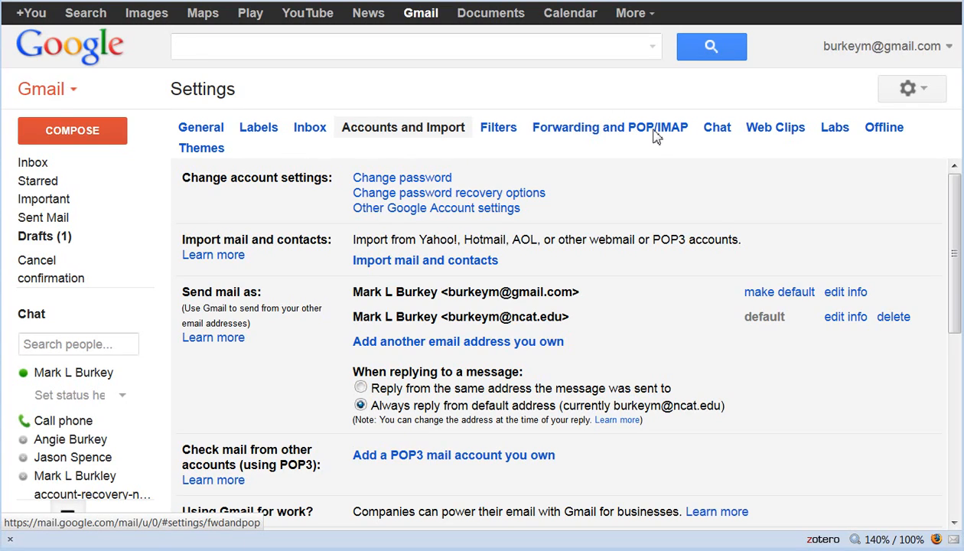
# Open Gmail's Forwarding and POP/IMAP settings to view POP enabled and IMAP disabled
pyautogui.click(609, 127)
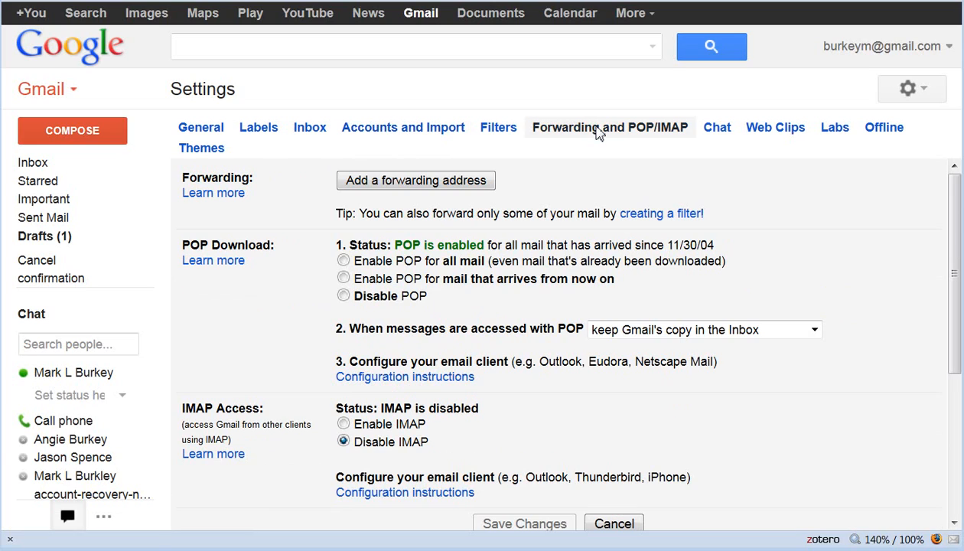
pyautogui.moveTo(445, 238)
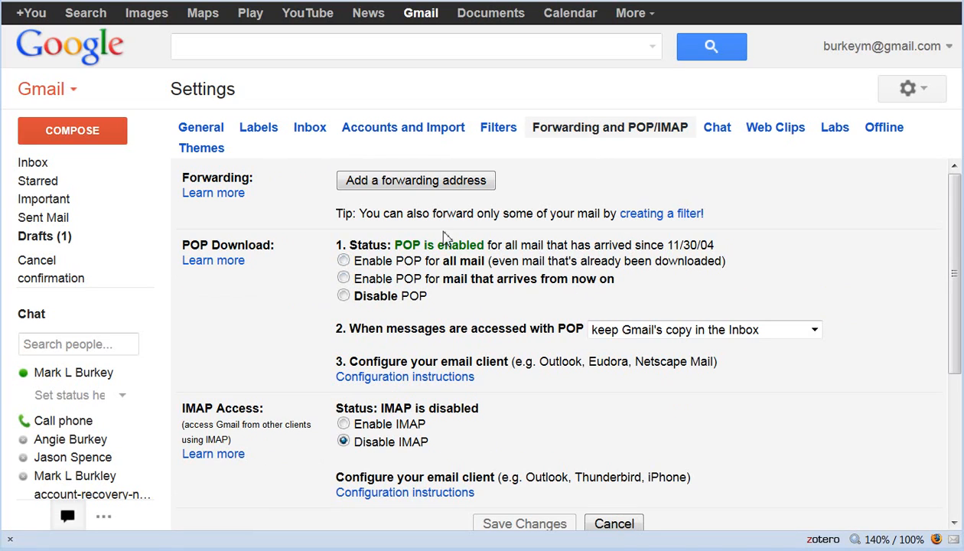
pyautogui.click(343, 261)
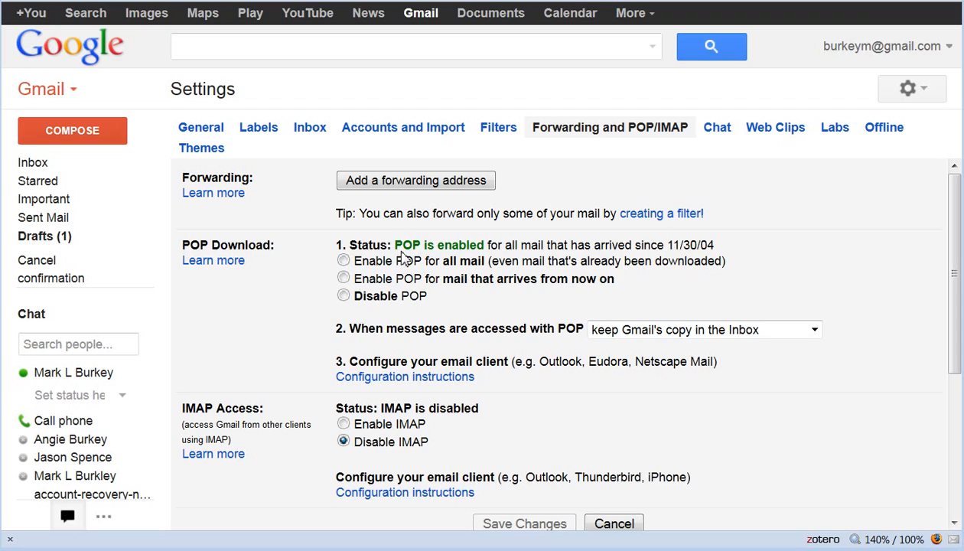
pyautogui.moveTo(442, 306)
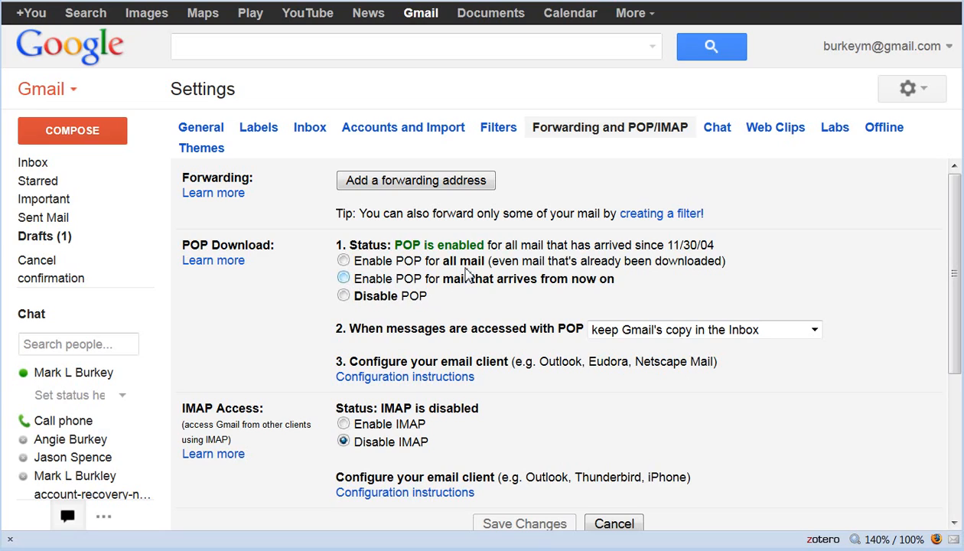
pyautogui.click(343, 261)
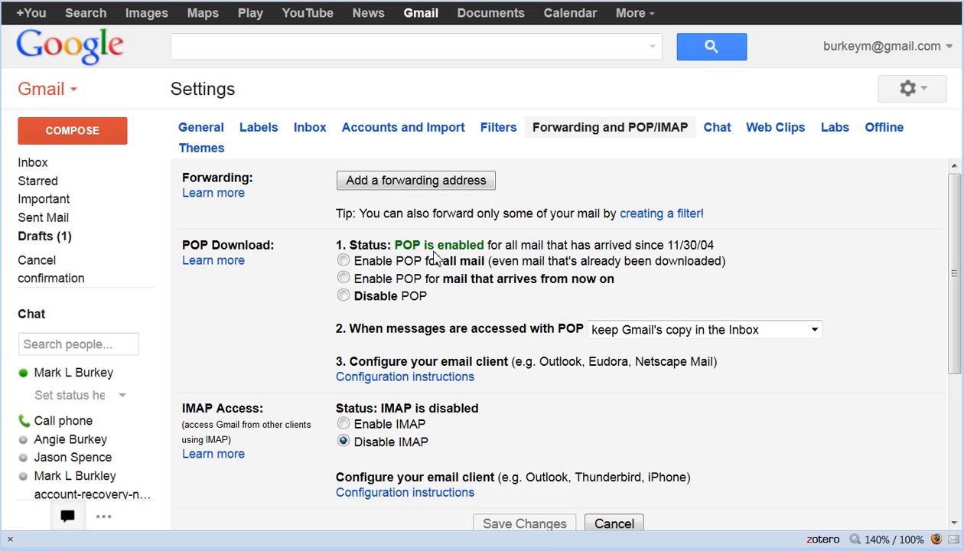
pyautogui.moveTo(436, 257)
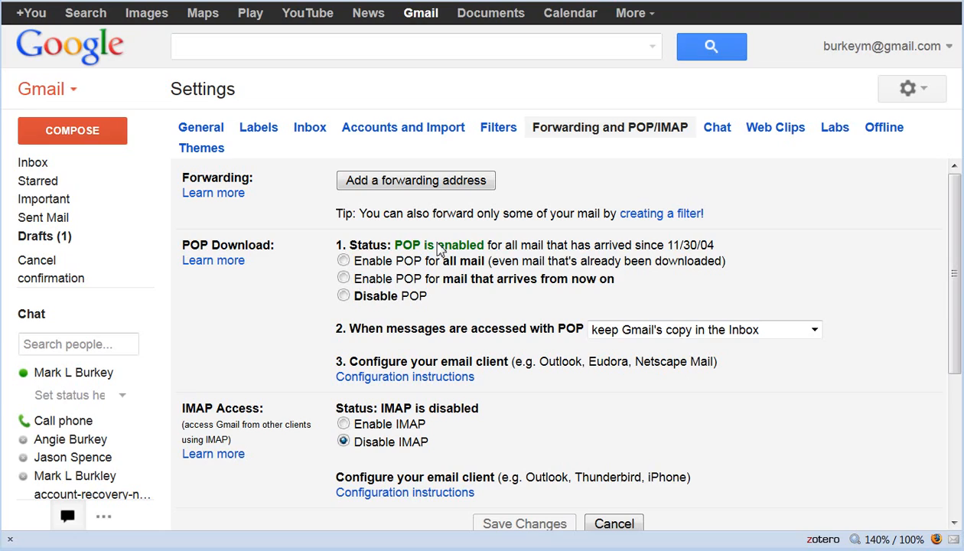
pyautogui.moveTo(375, 251)
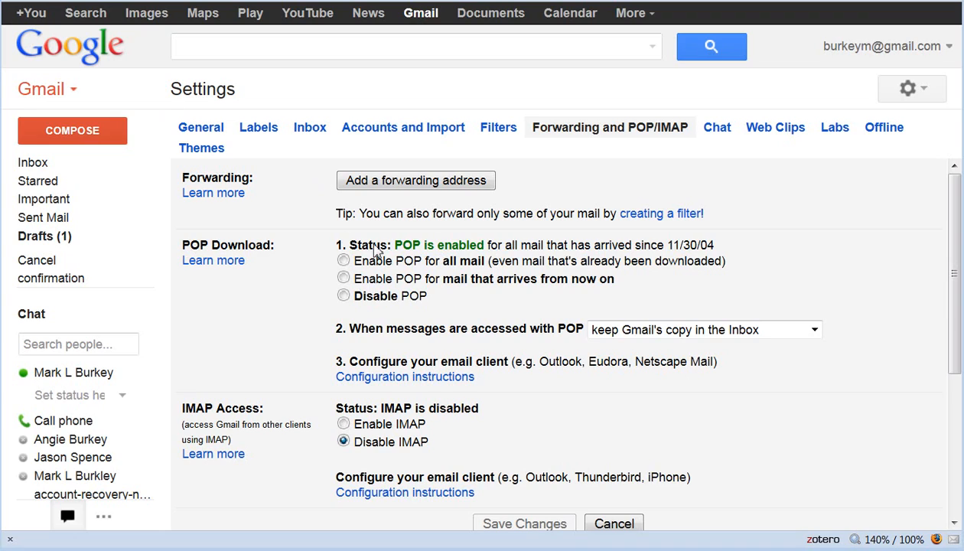
pyautogui.click(344, 277)
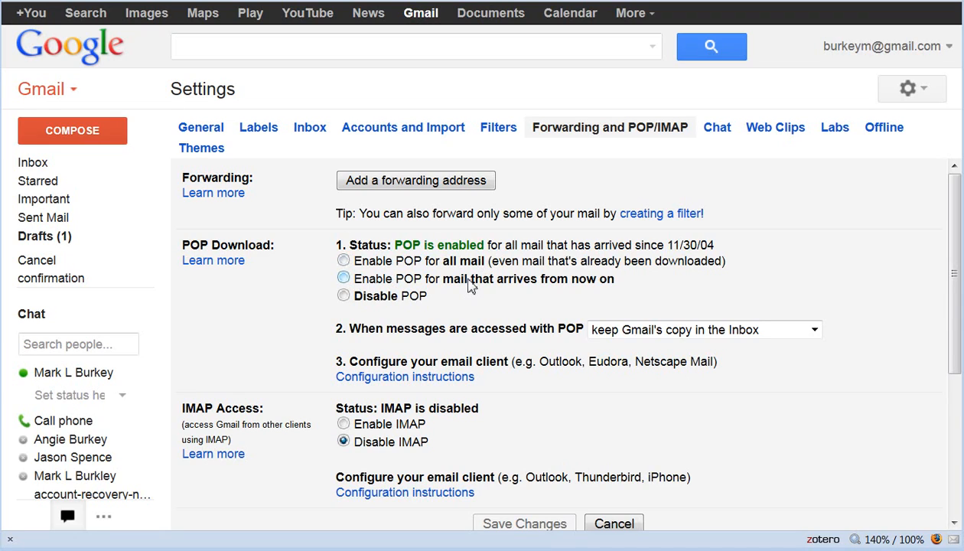
pyautogui.moveTo(428, 278)
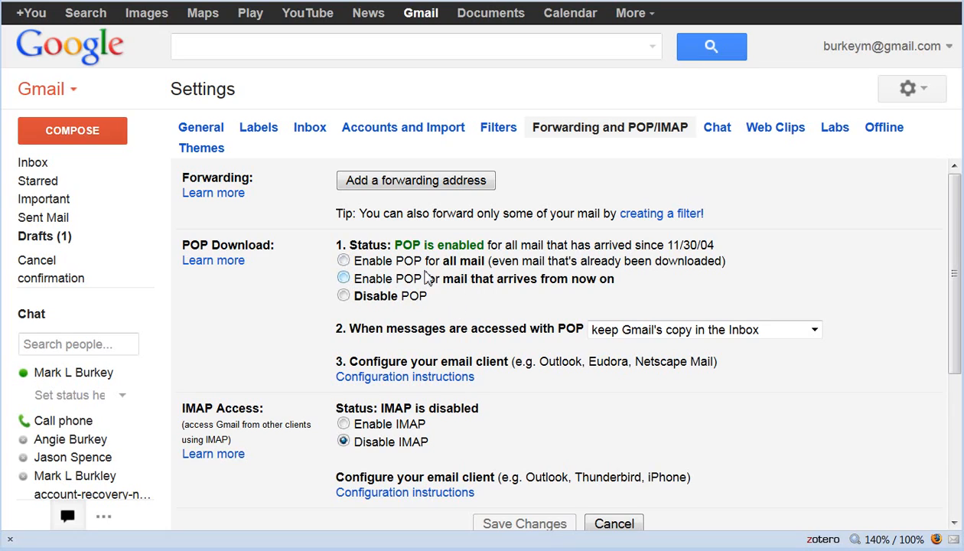
pyautogui.moveTo(448, 256)
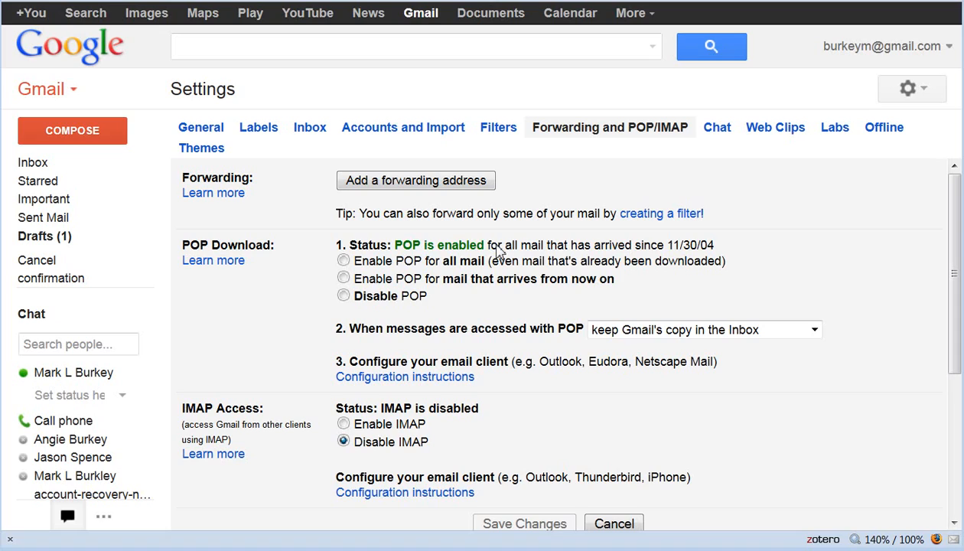
pyautogui.moveTo(372, 360)
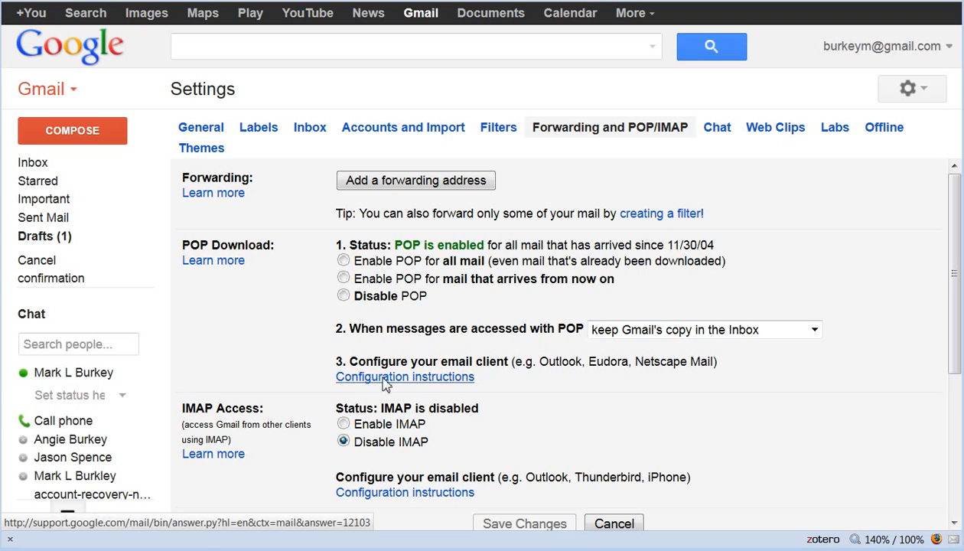
pyautogui.moveTo(462, 385)
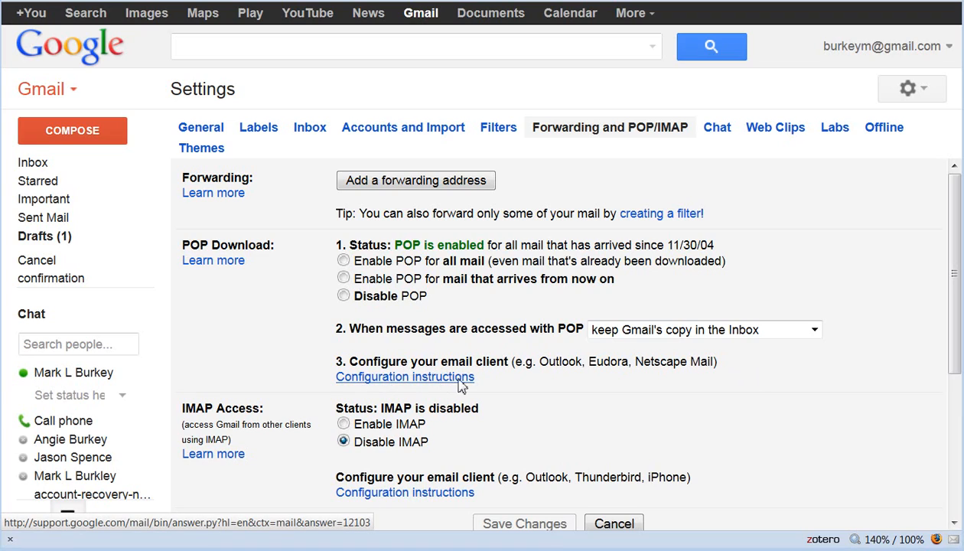
pyautogui.moveTo(550, 392)
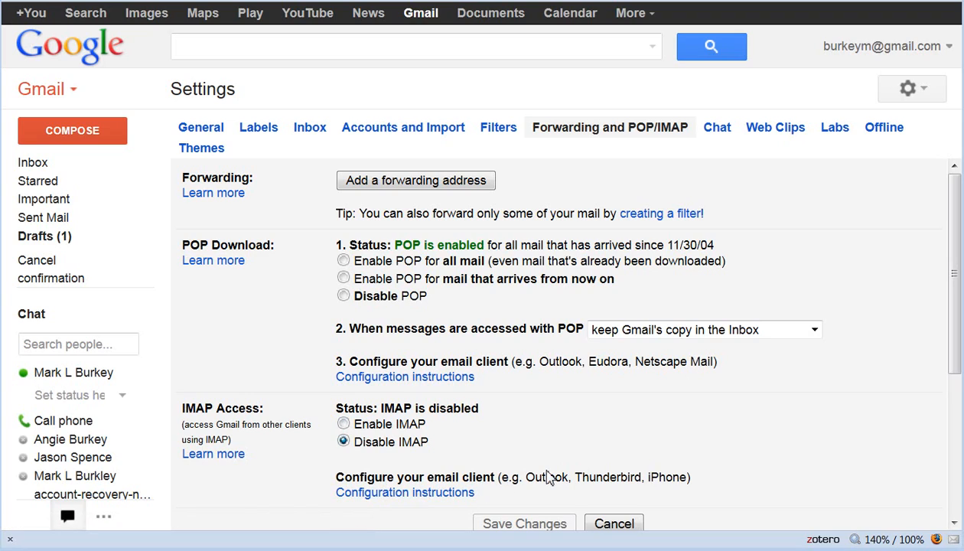
pyautogui.moveTo(673, 478)
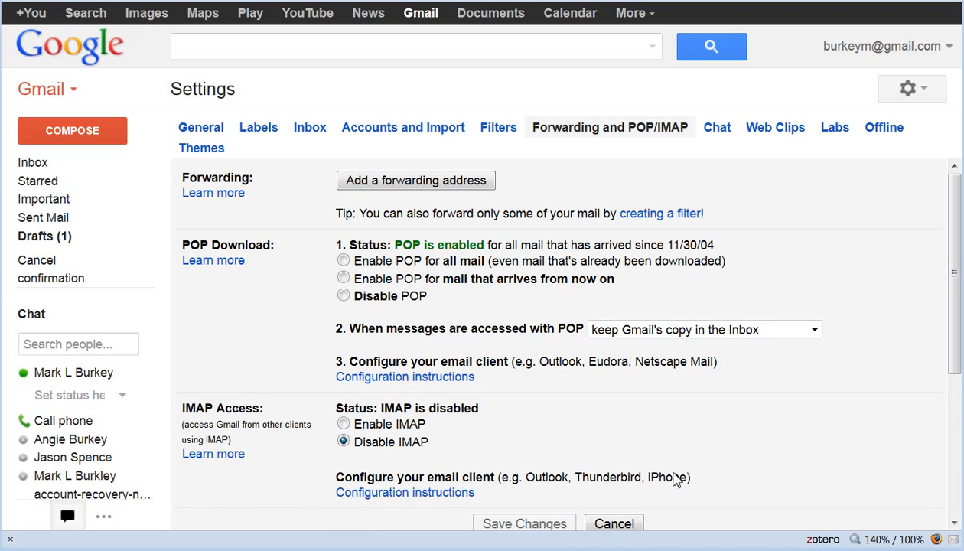
pyautogui.moveTo(628, 403)
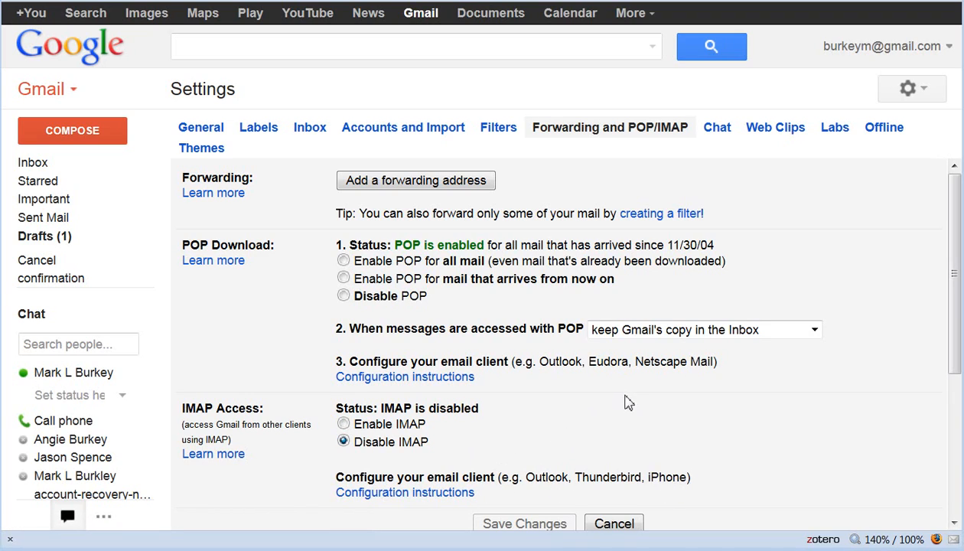
pyautogui.moveTo(655, 403)
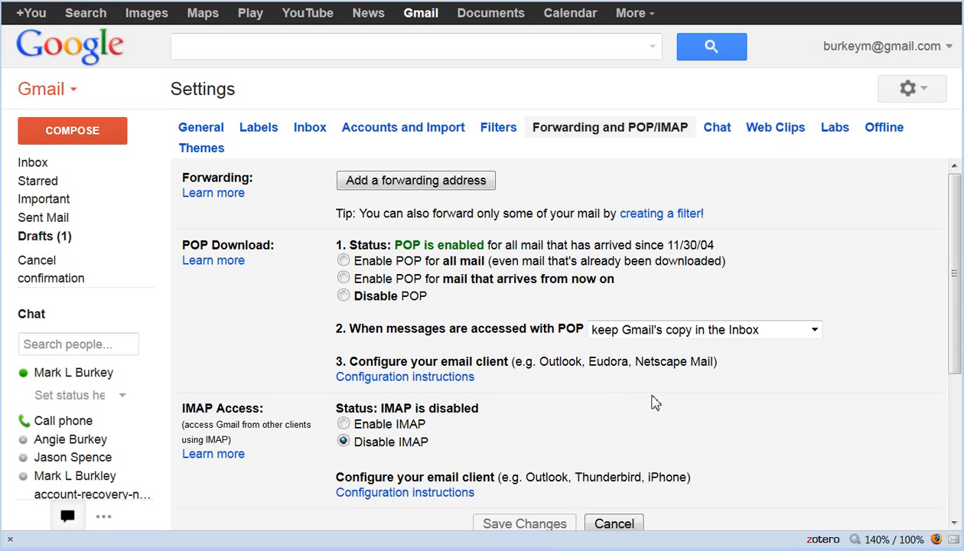
pyautogui.moveTo(595, 396)
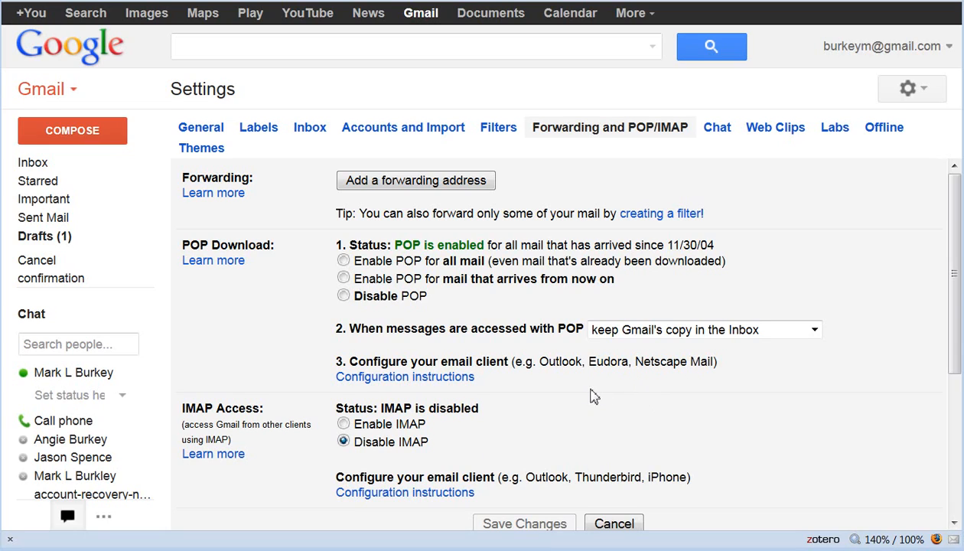
pyautogui.moveTo(499, 369)
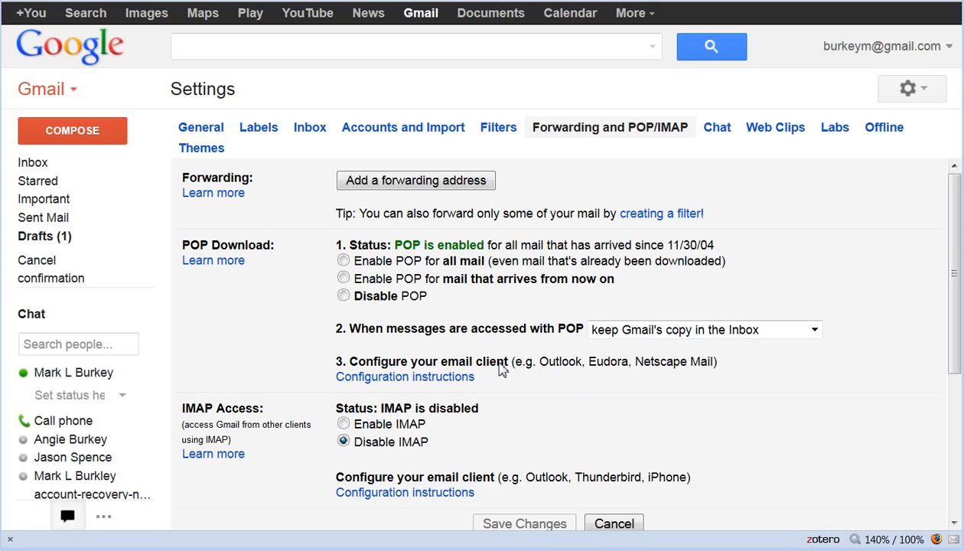
pyautogui.moveTo(532, 402)
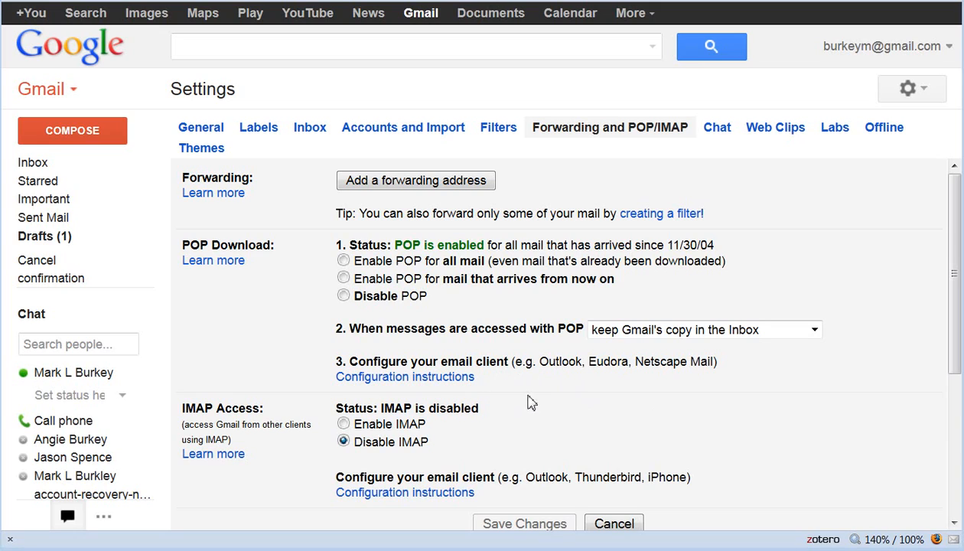
pyautogui.moveTo(530, 380)
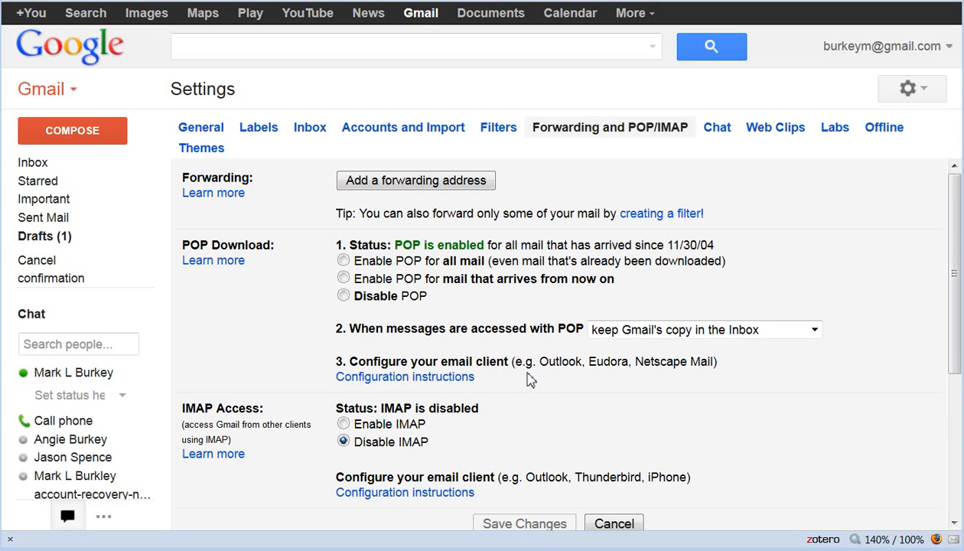